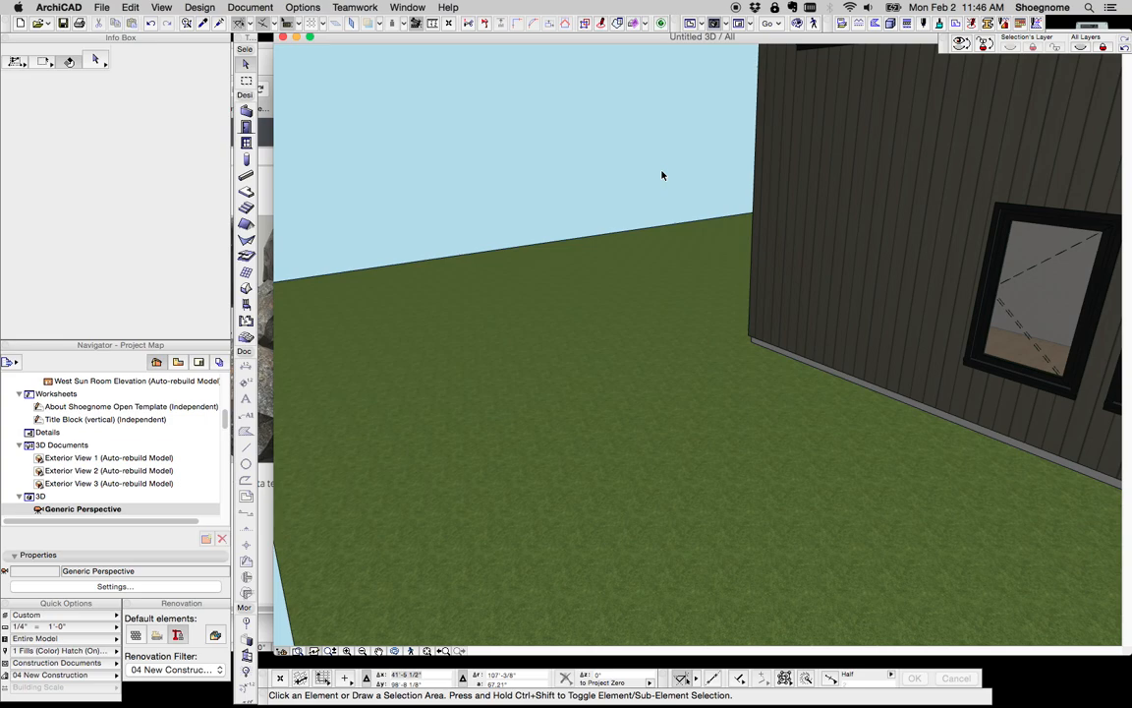
mouse_move(279, 73)
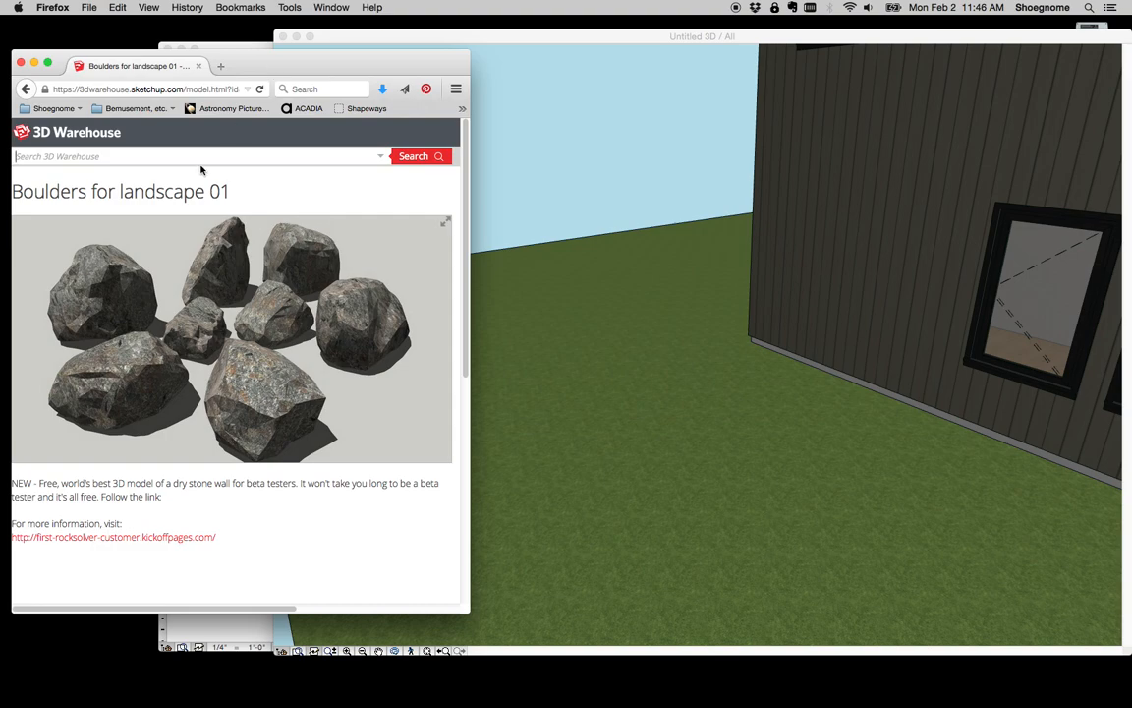
mouse_move(264, 383)
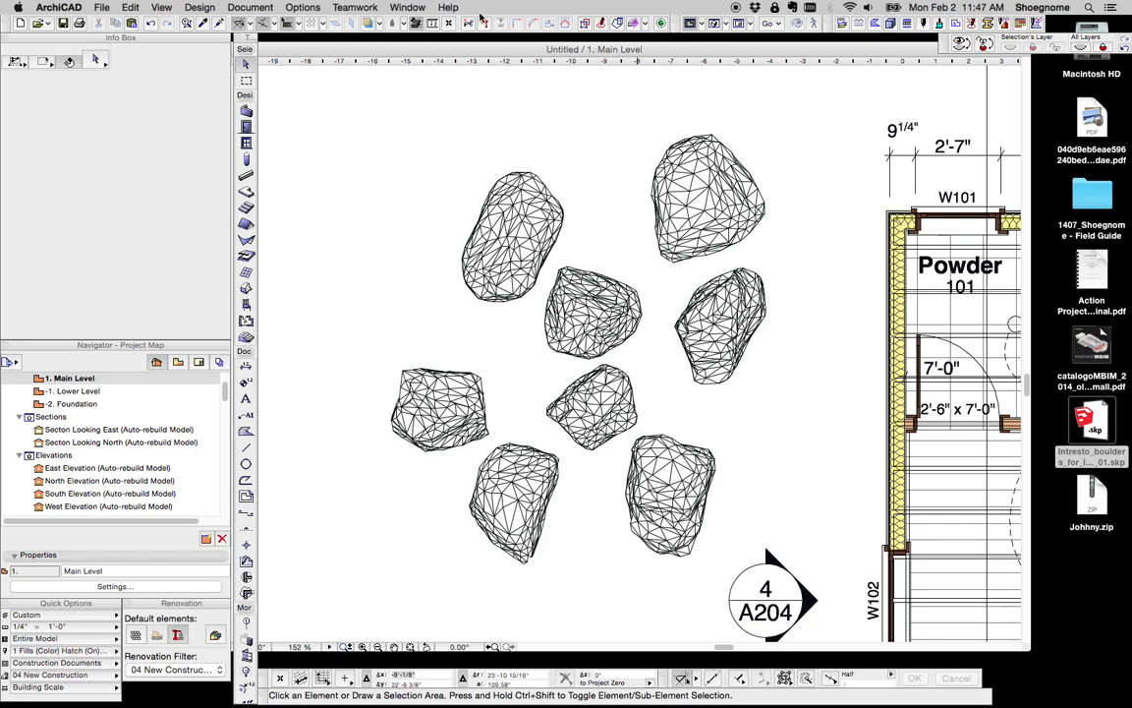
Start browsing the Window menu for available palettes.
left_click(407, 7)
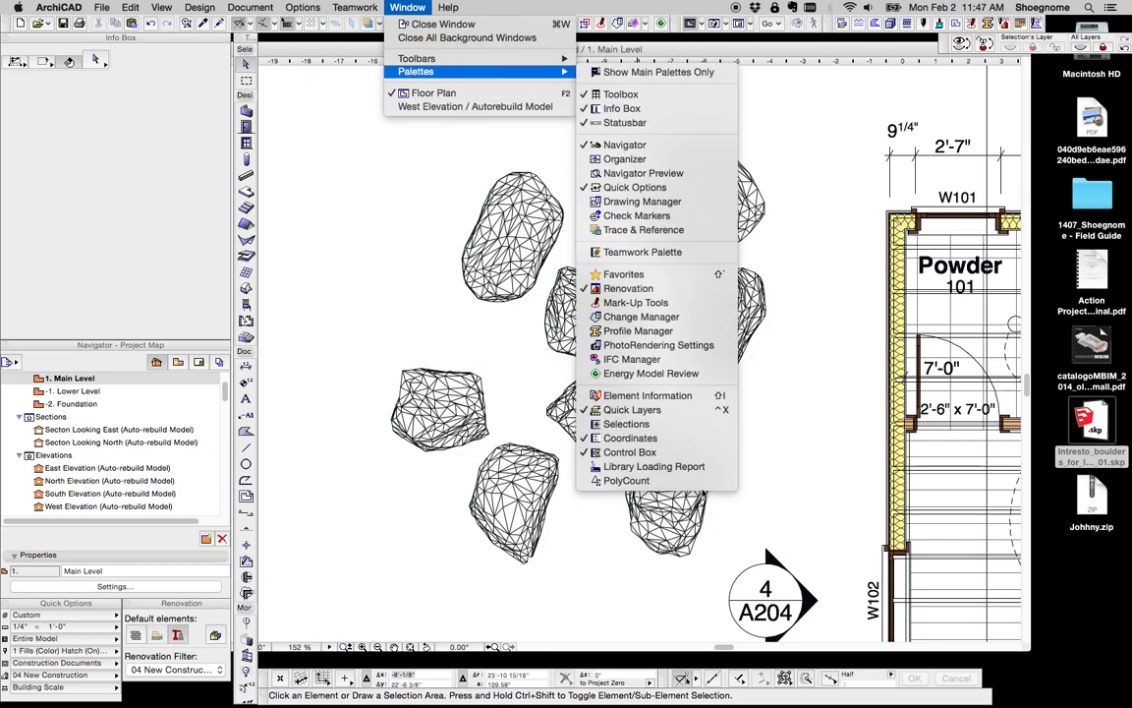
Review the 11,100-polygon count in the PolyCount palette with the Object row expanded, then close it.
left_click(625, 479)
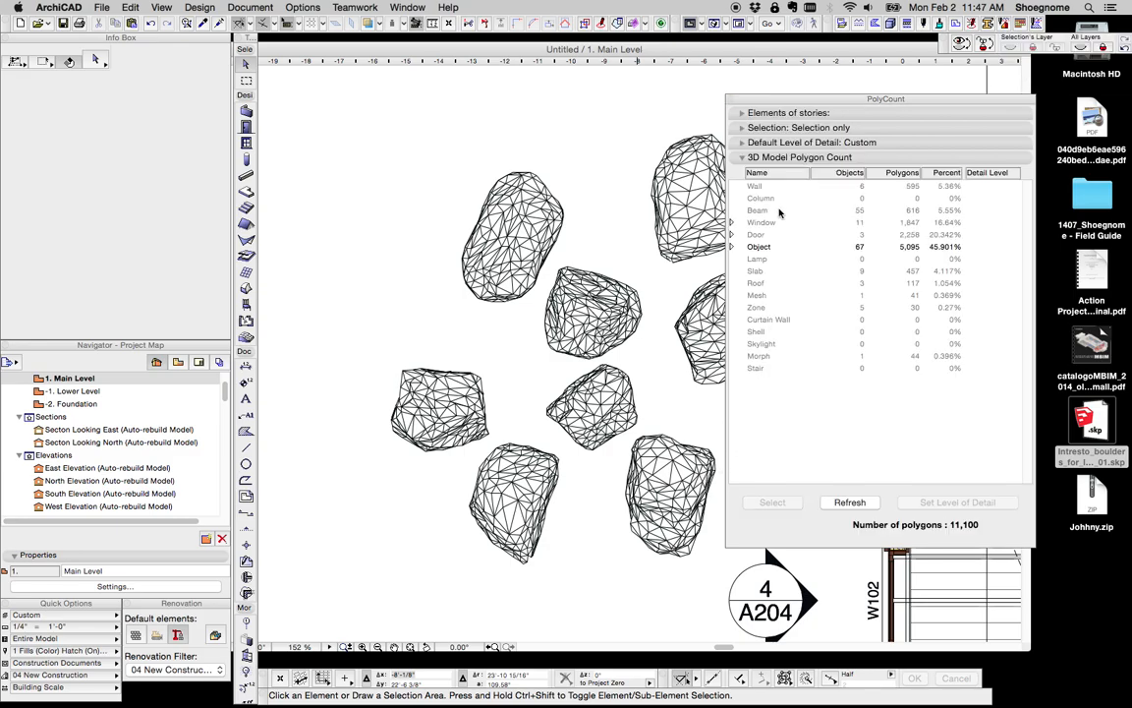
left_click(731, 248)
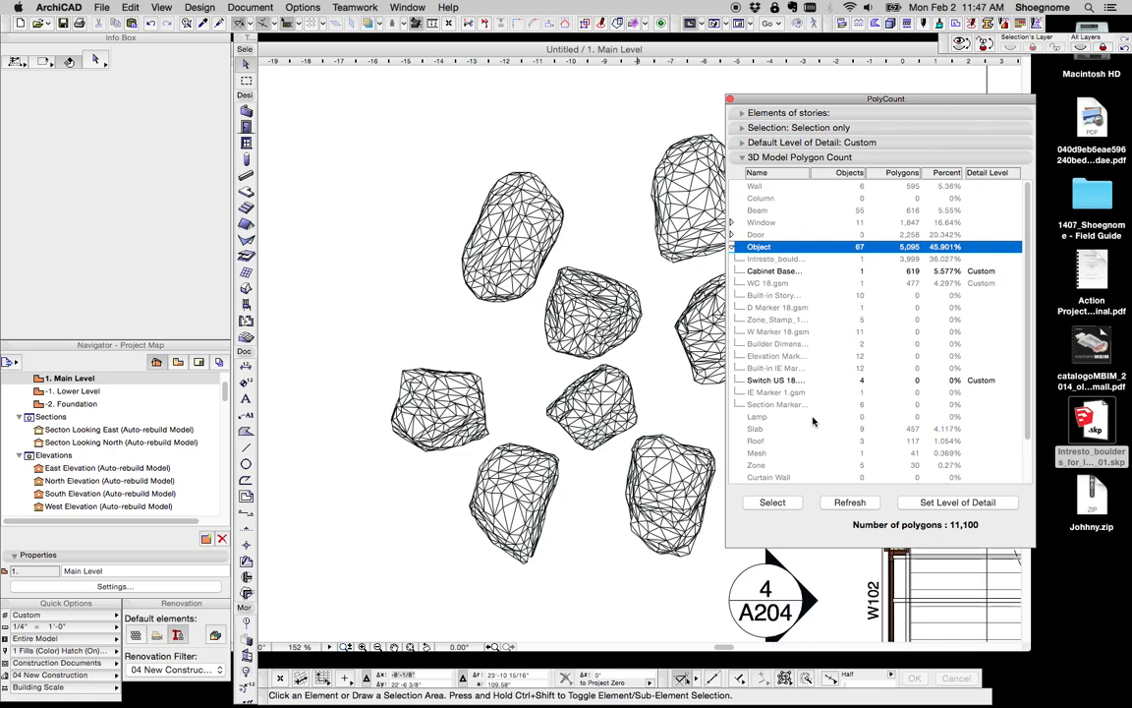
mouse_move(798, 263)
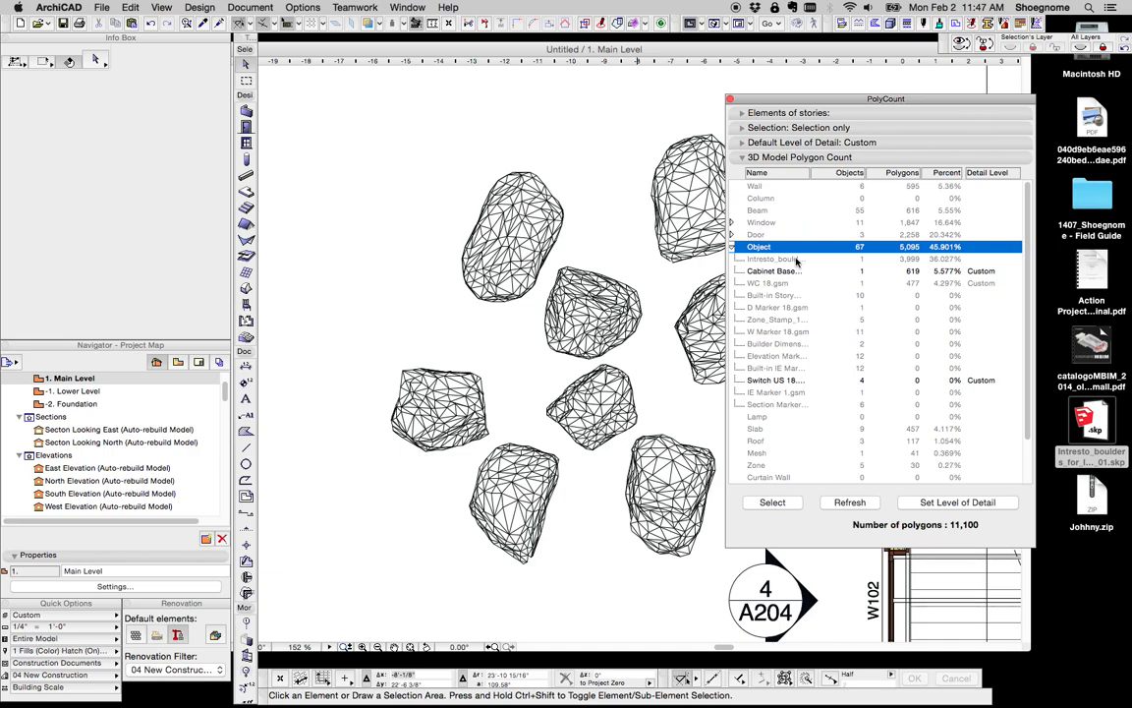
left_click(776, 260)
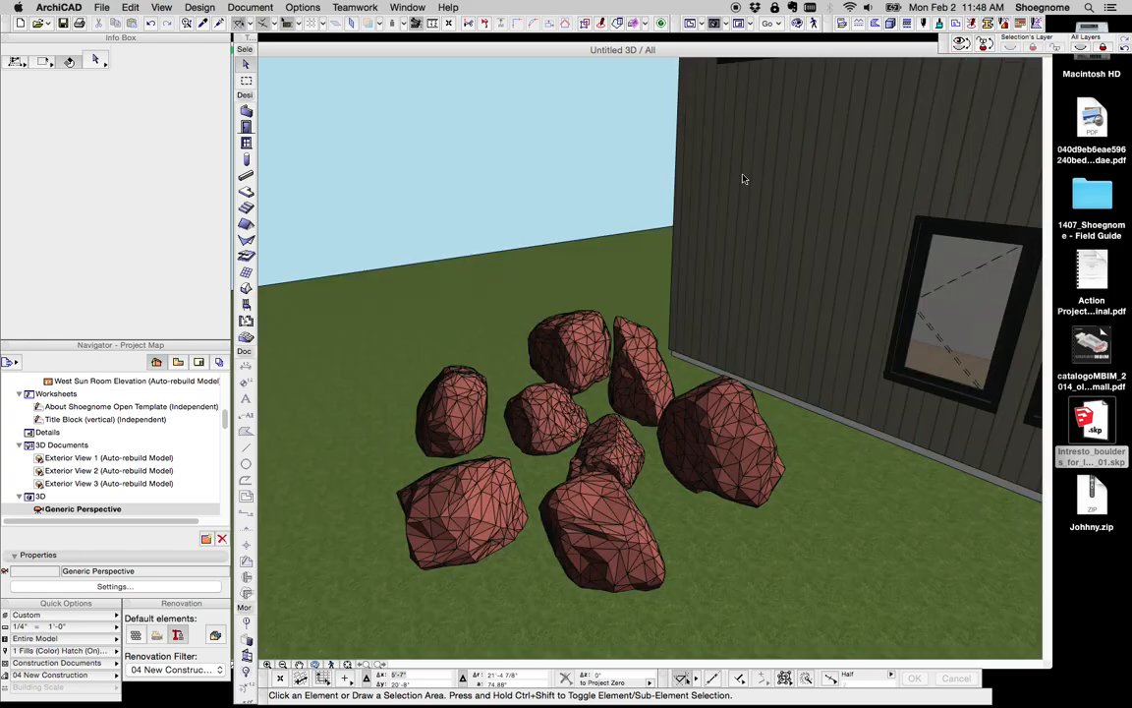
Select the imported boulder object and give it a Stone surface override.
left_click(589, 442)
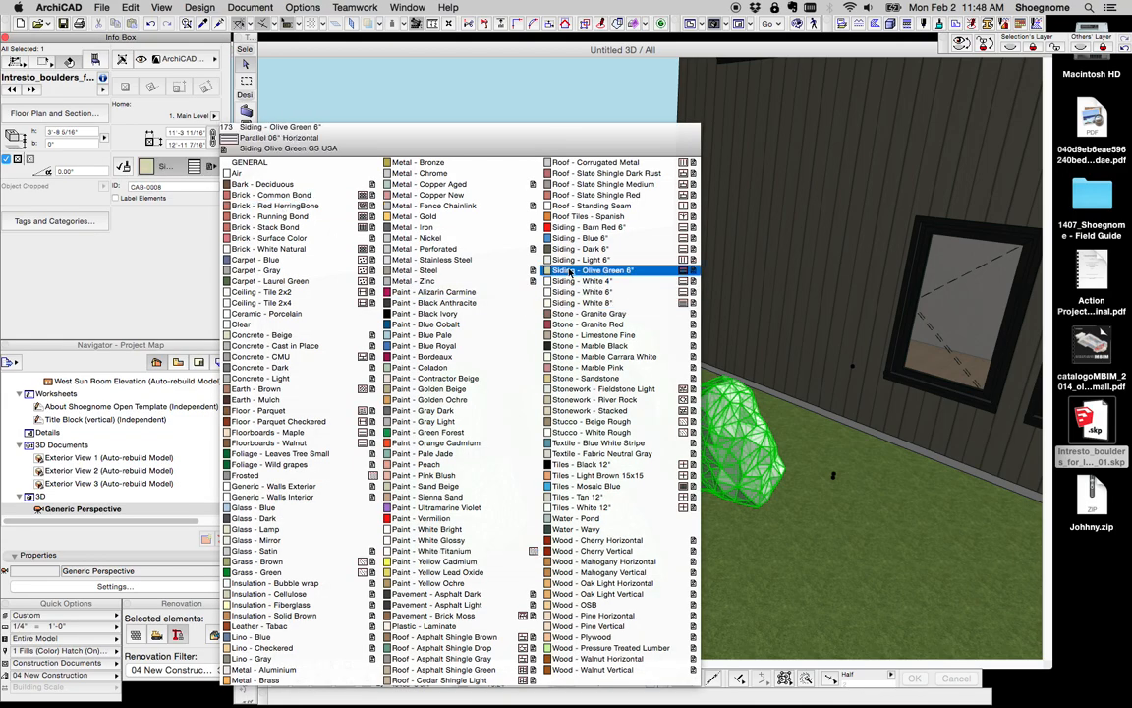
left_click(582, 303)
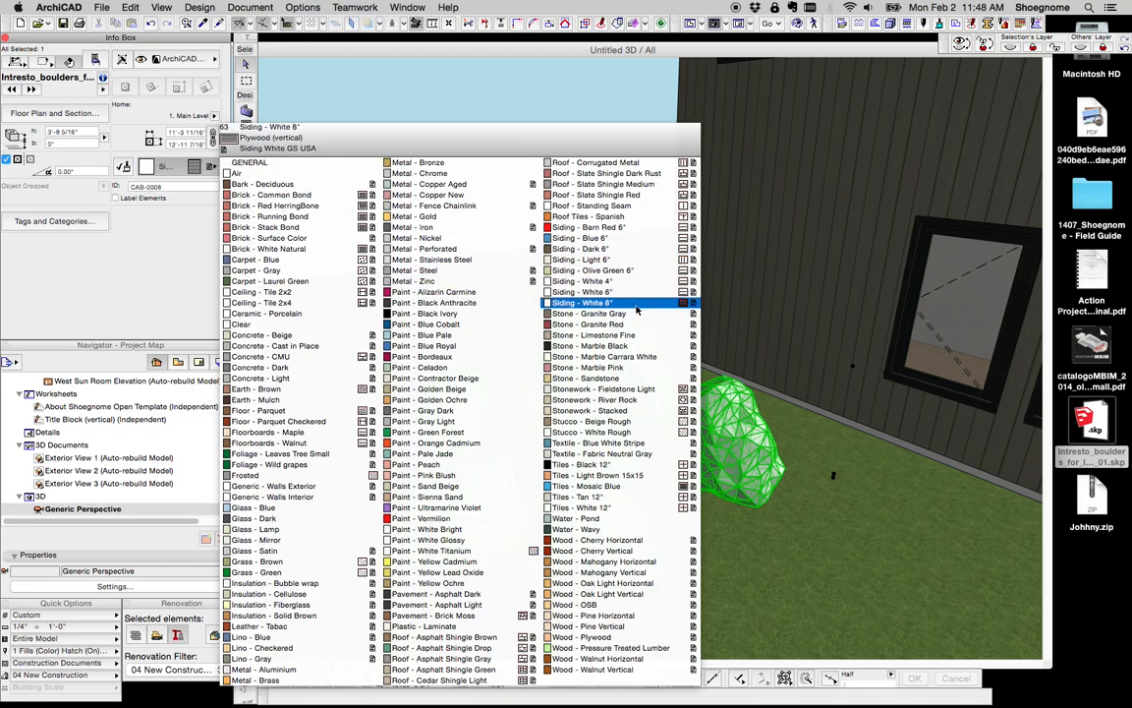
left_click(594, 334)
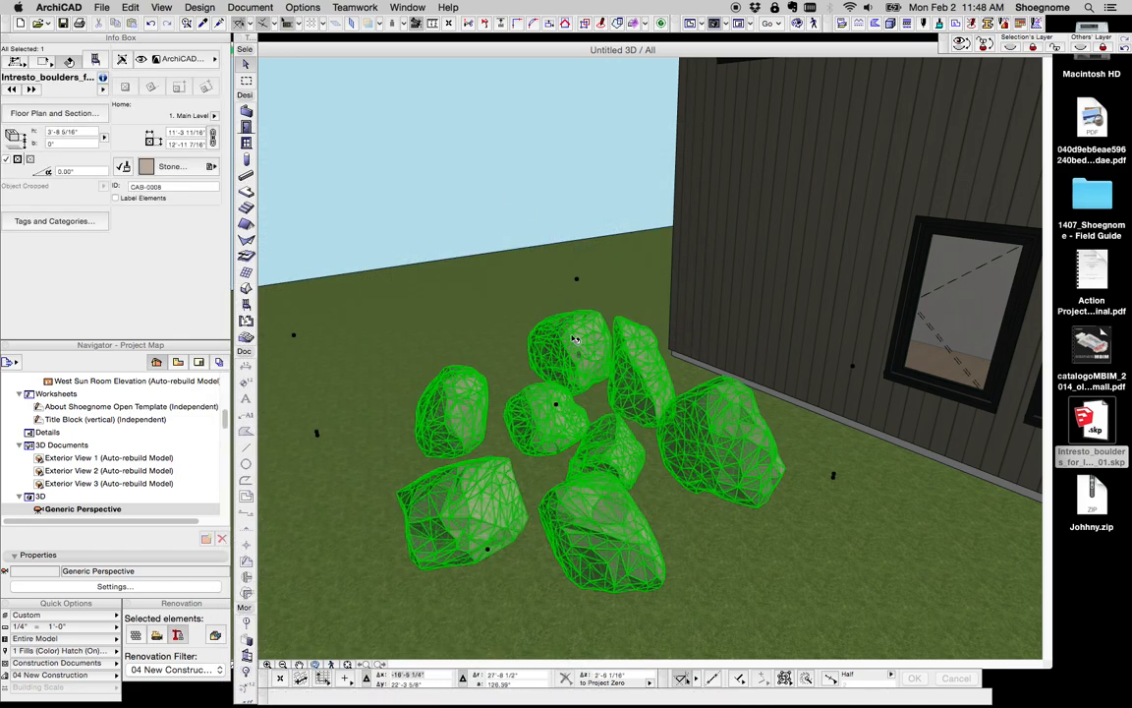
Convert the selected boulders to morphs via Convert Selection to Morph(s) and confirm.
right_click(574, 338)
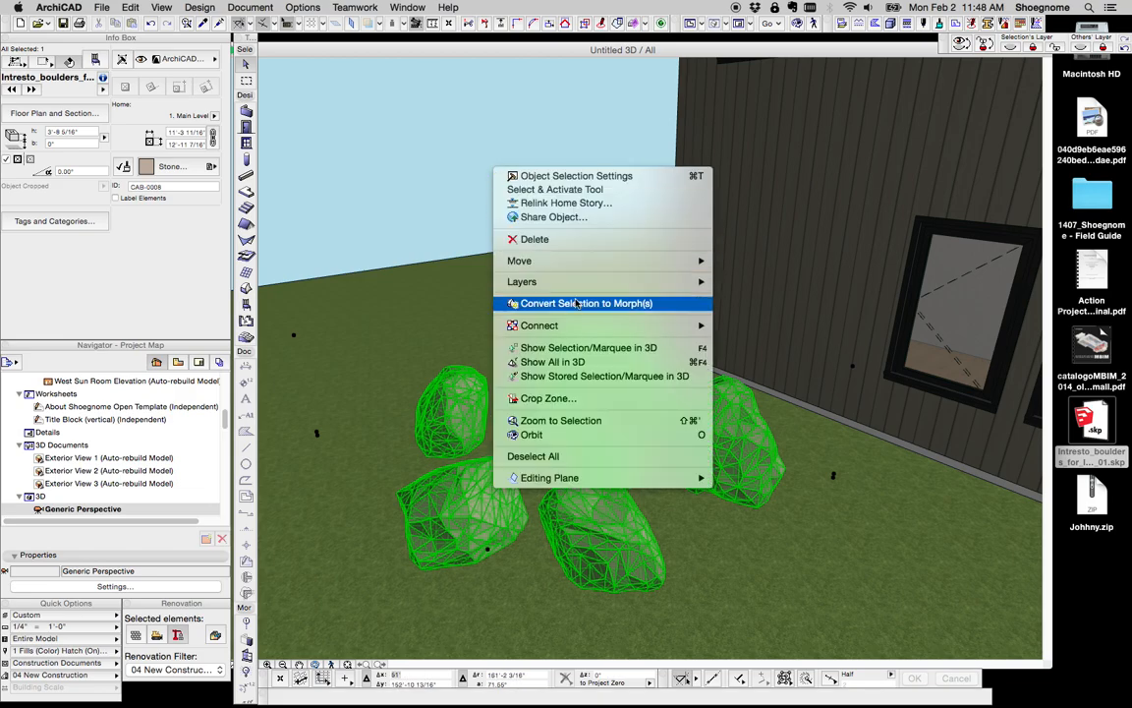
left_click(586, 303)
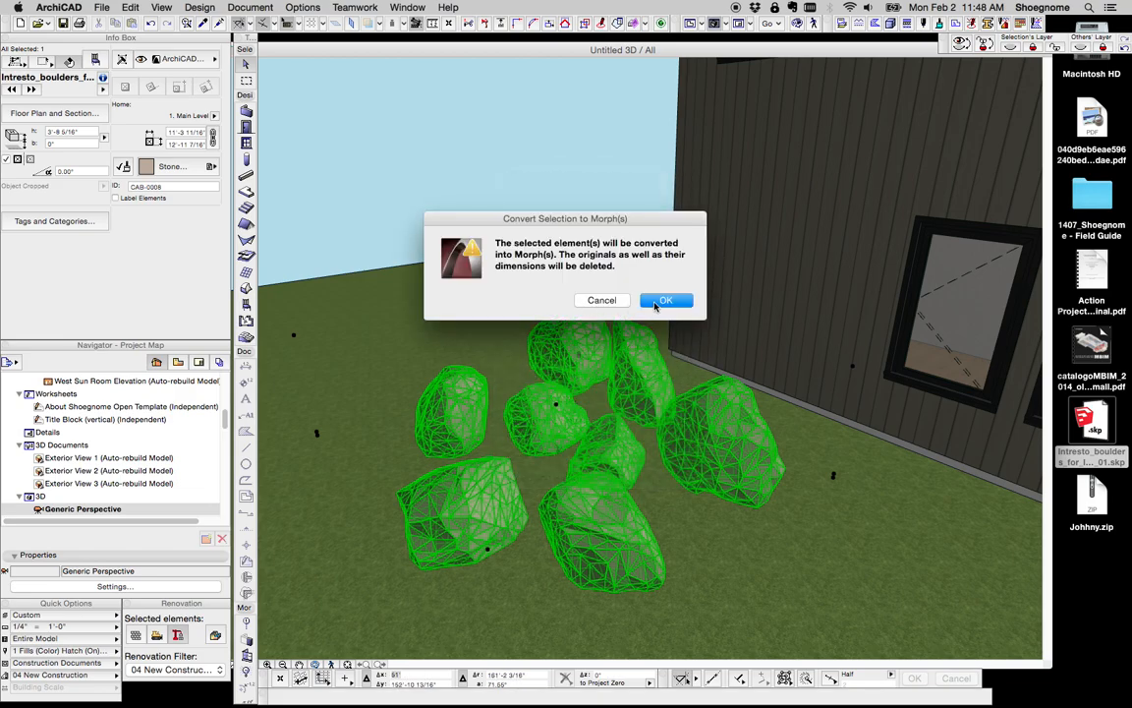
left_click(664, 299)
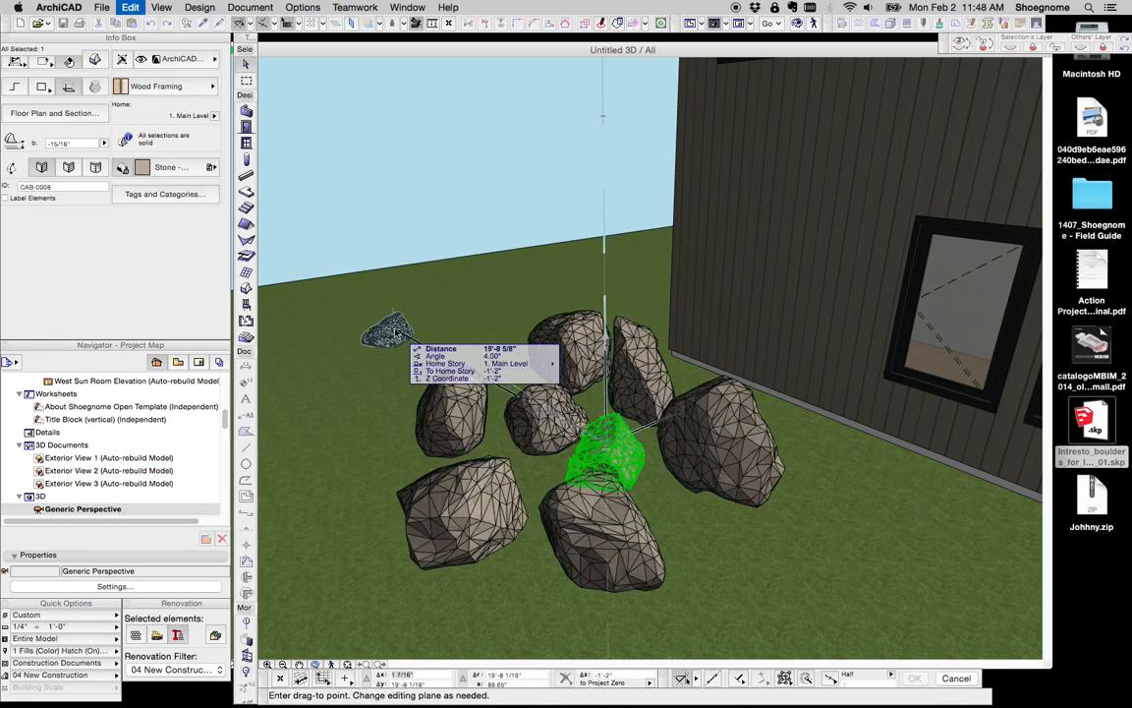
Move one boulder to the group's left and stretch it into a long low rock.
left_click_drag(609, 452, 551, 417)
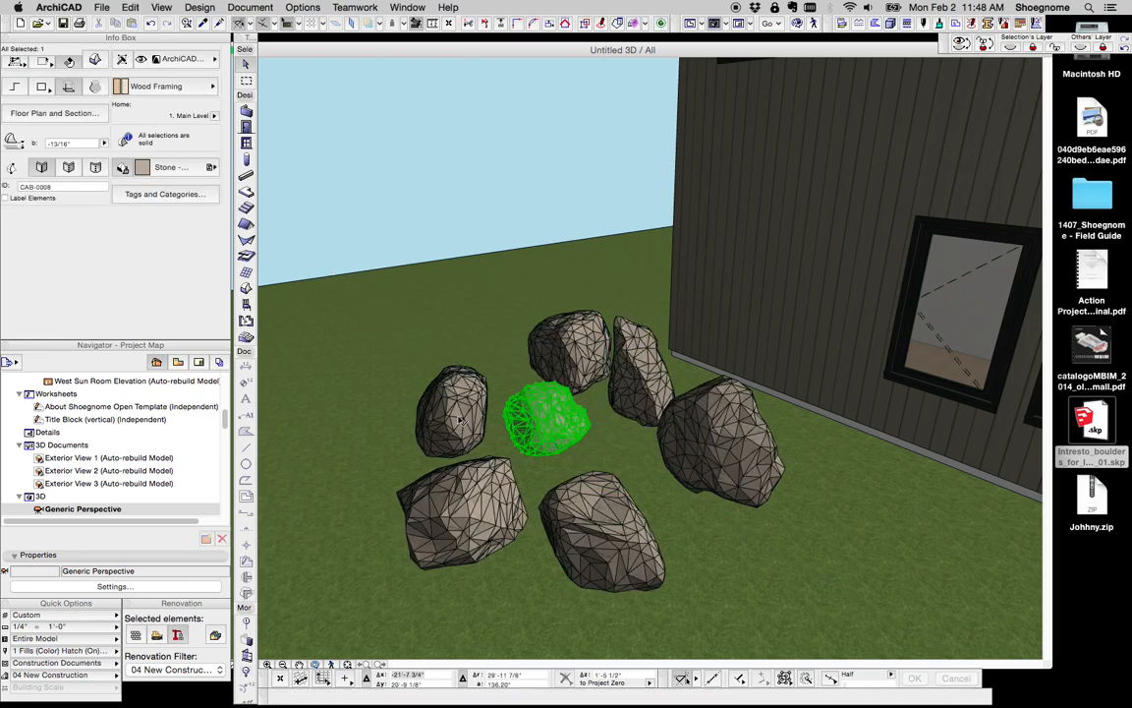
left_click_drag(546, 417, 401, 383)
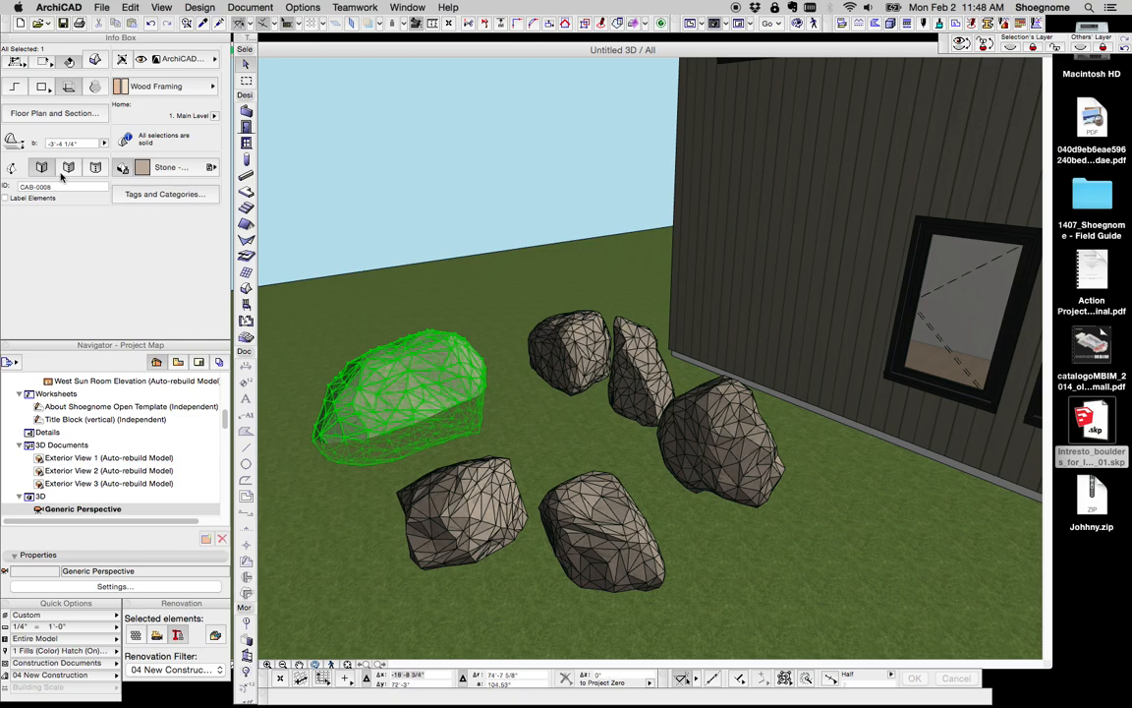
mouse_move(67, 167)
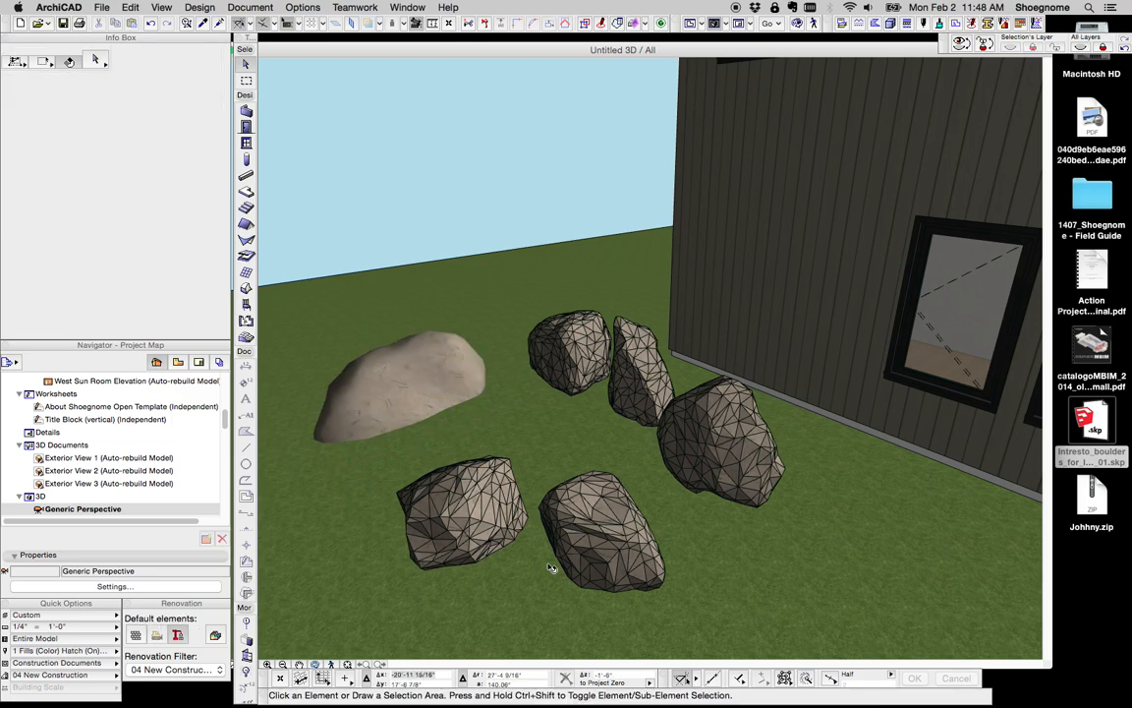
Smooth the front boulder and another boulder into rounded surfaces.
left_click(456, 511)
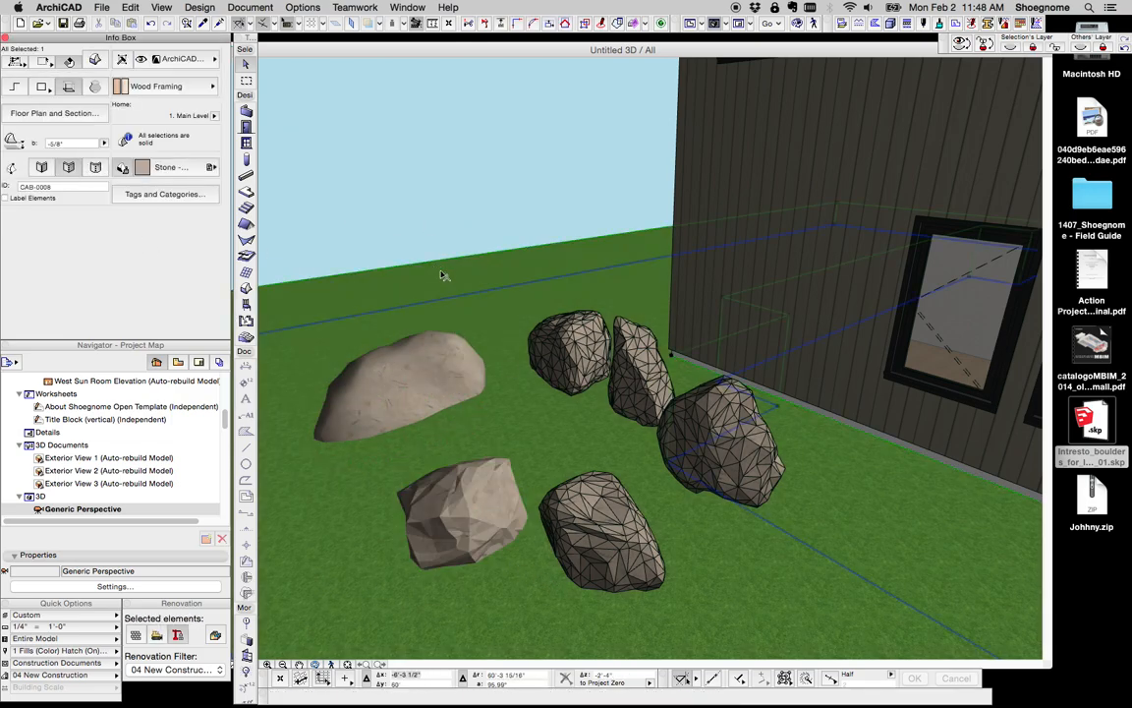
left_click(639, 384)
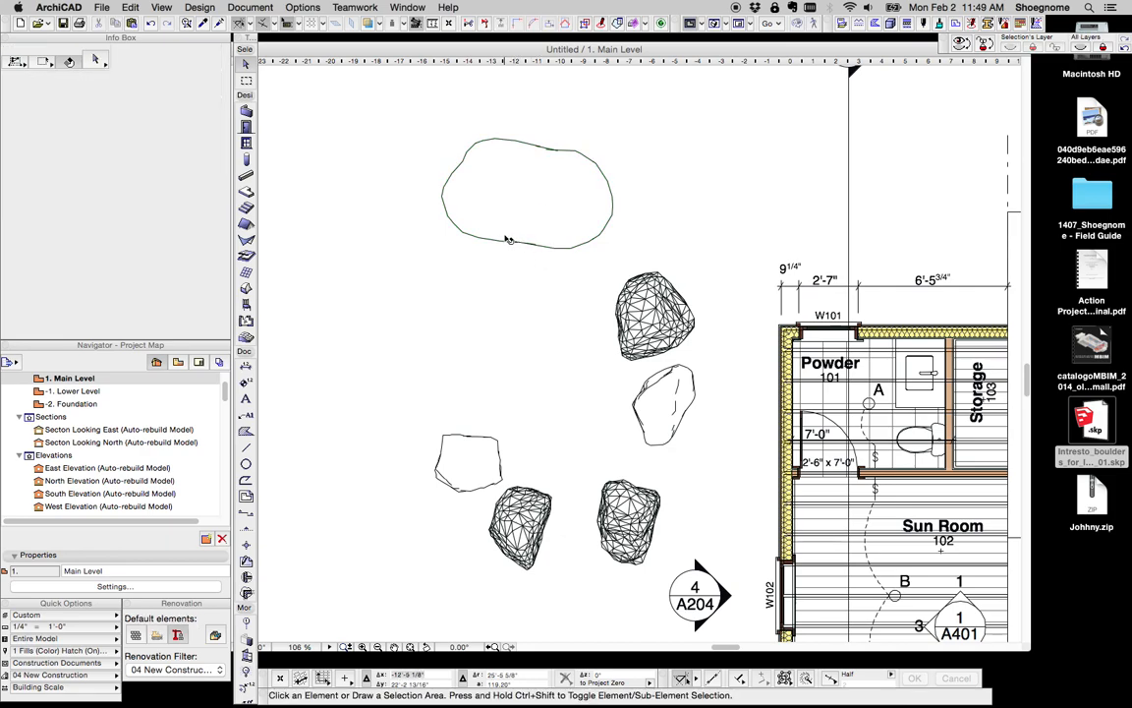
Select a smoothed boulder in plan, return to the main-level plan and pick another view from the Window menu.
left_click(664, 403)
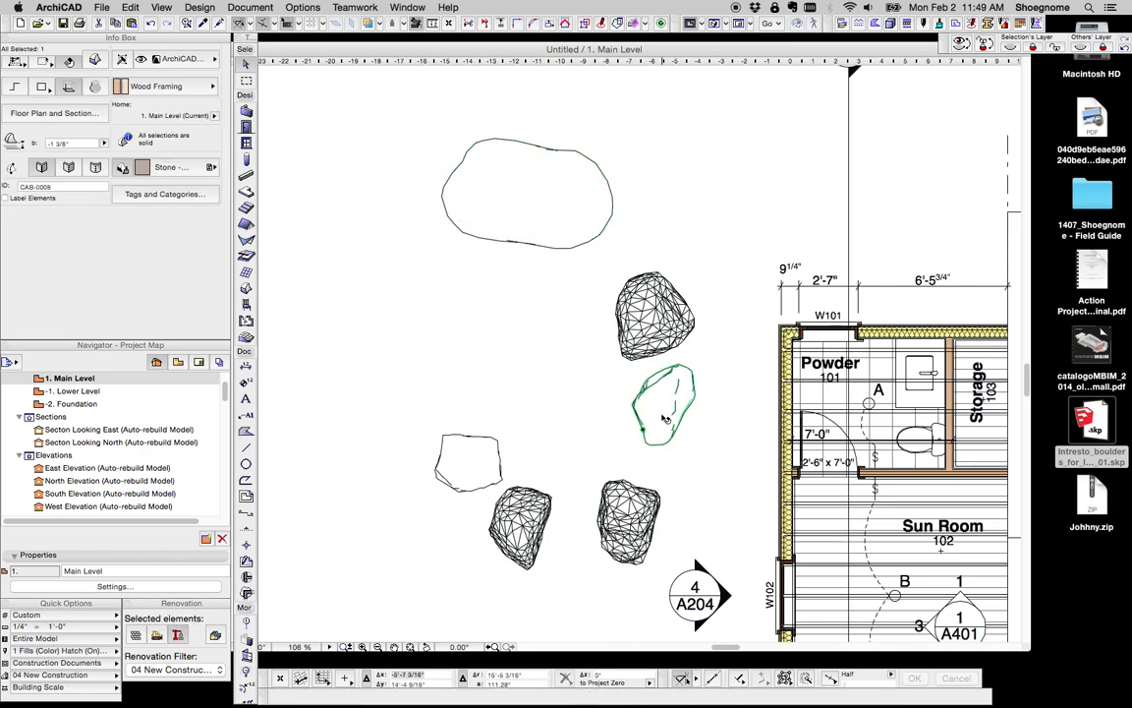
mouse_move(496, 472)
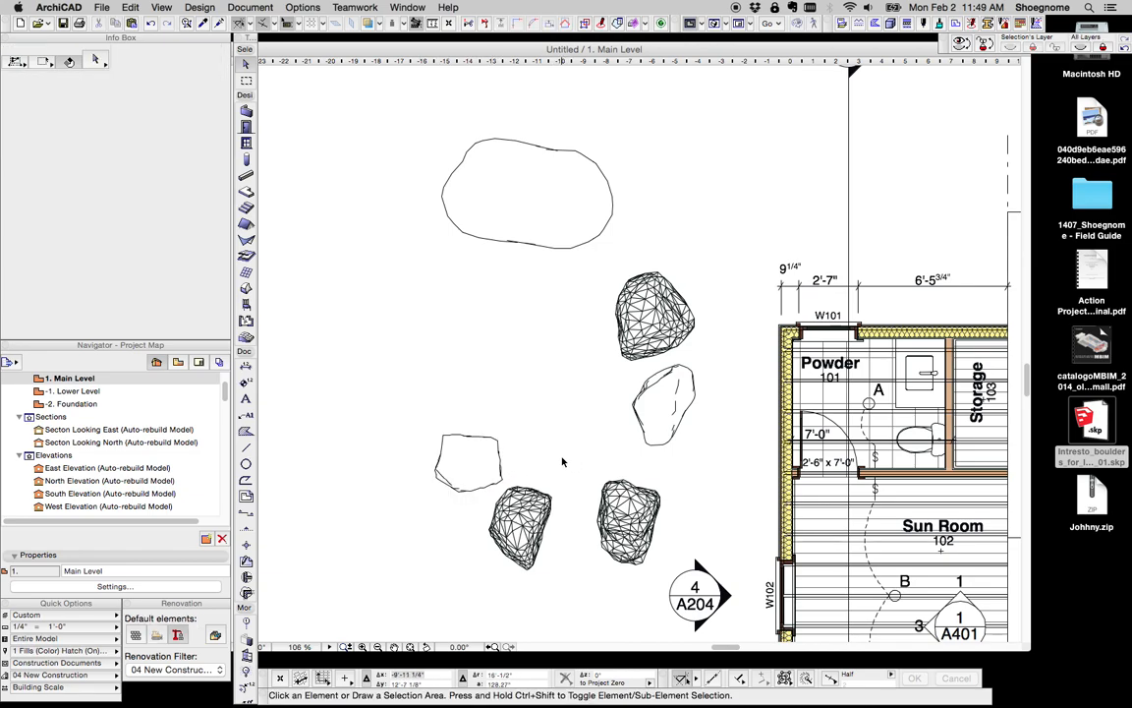
mouse_move(566, 456)
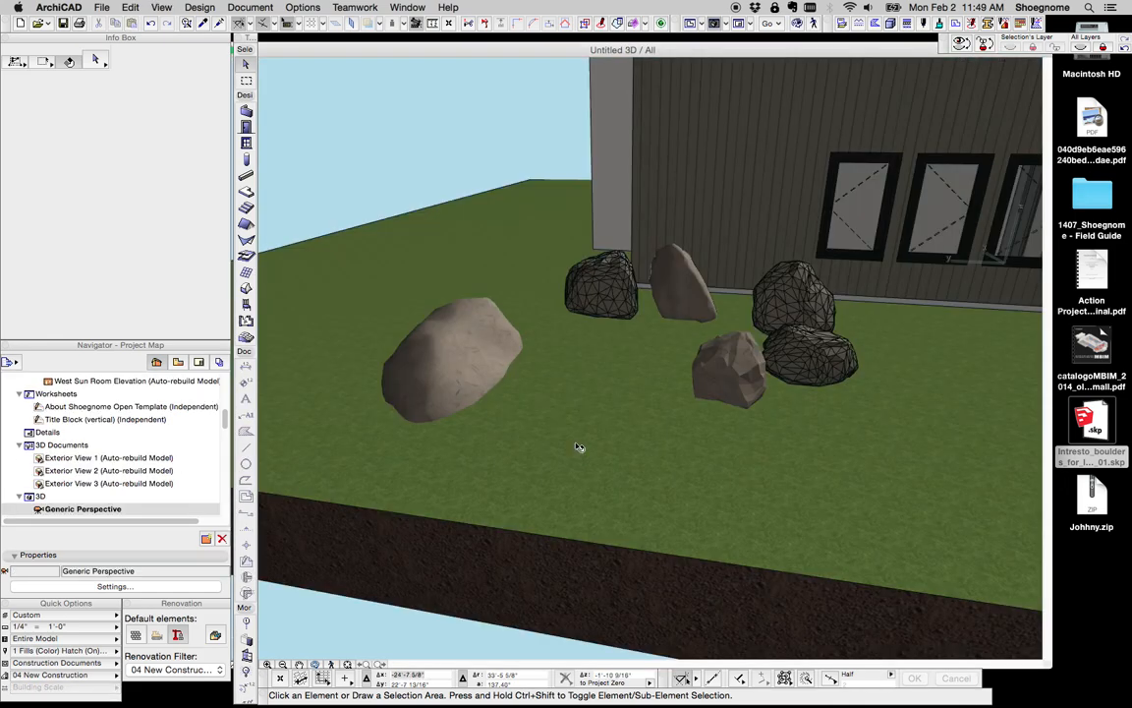
left_click(452, 353)
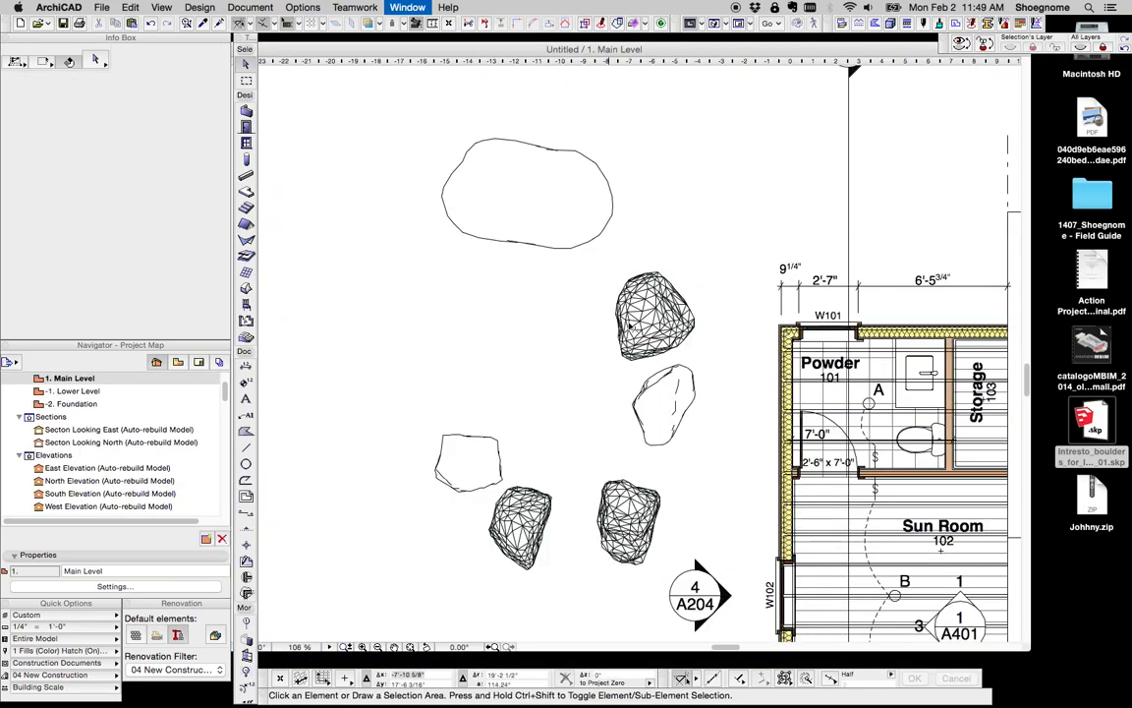
left_click(543, 208)
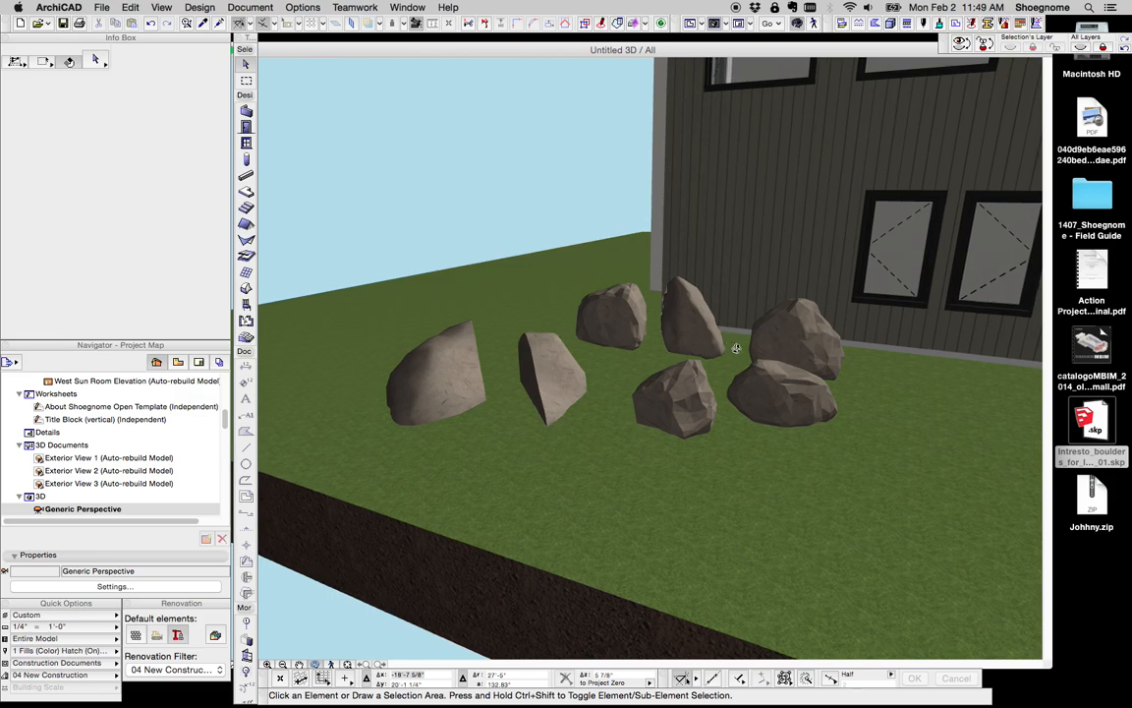
Orbit the 3D view to look down on the boulders.
left_click_drag(735, 346, 633, 377)
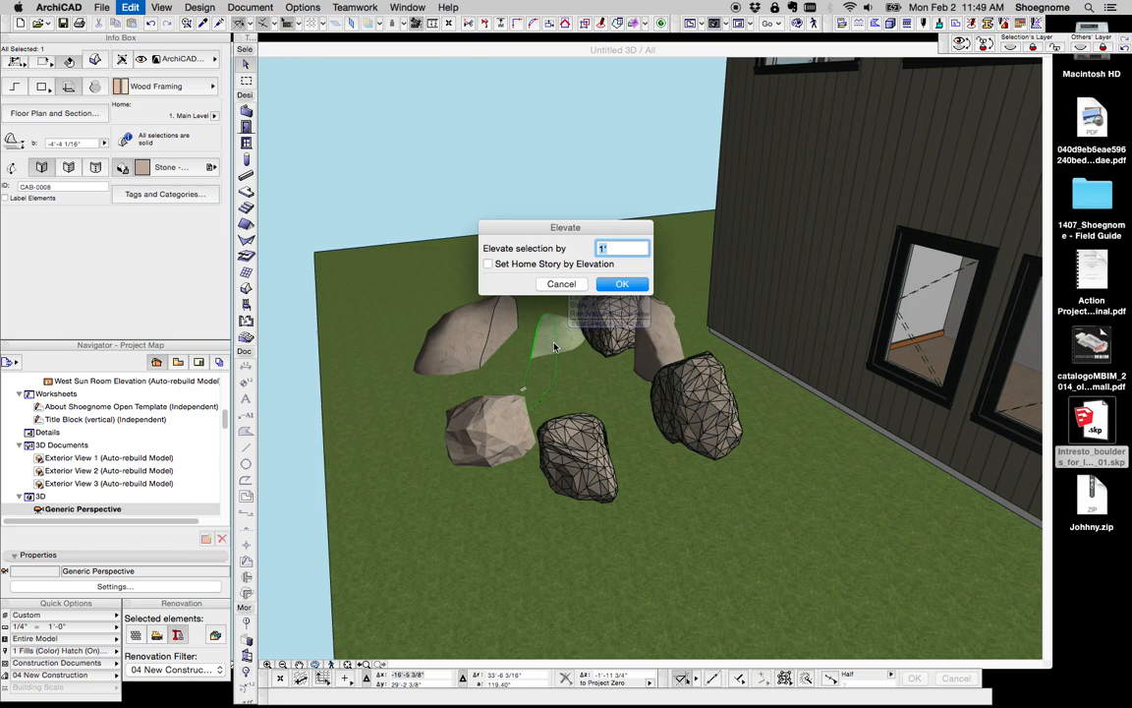
Confirm raising the boulder, then chamfer the new morph's corners with radius 2.
left_click(621, 283)
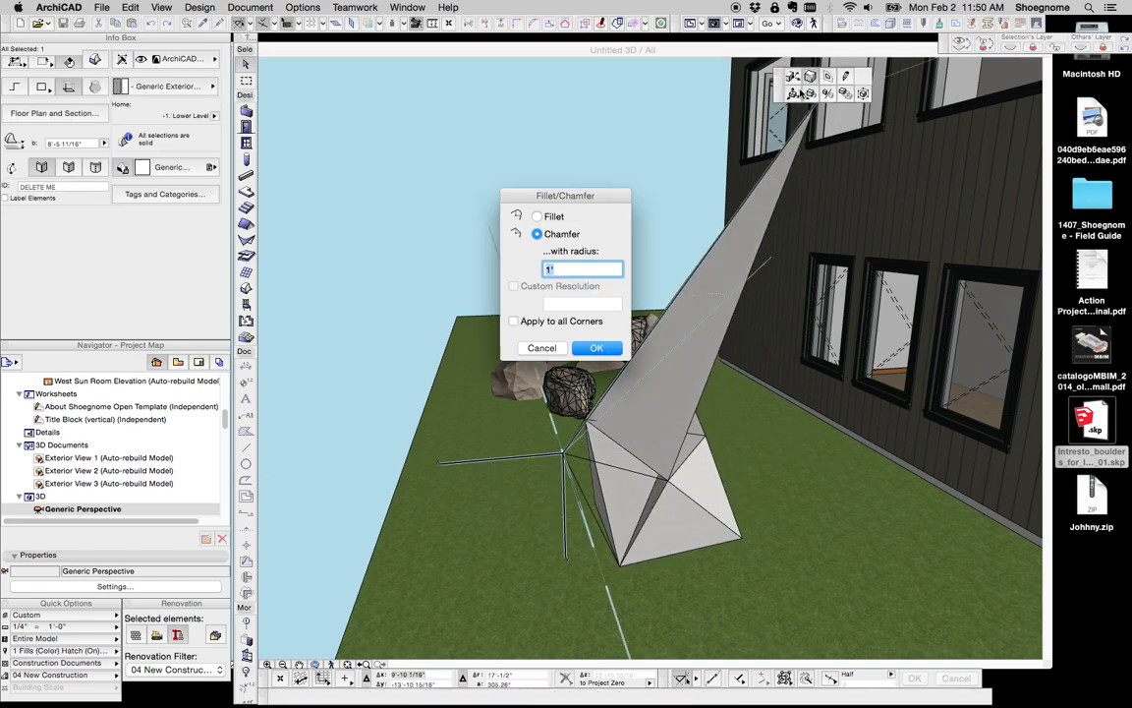
type("2")
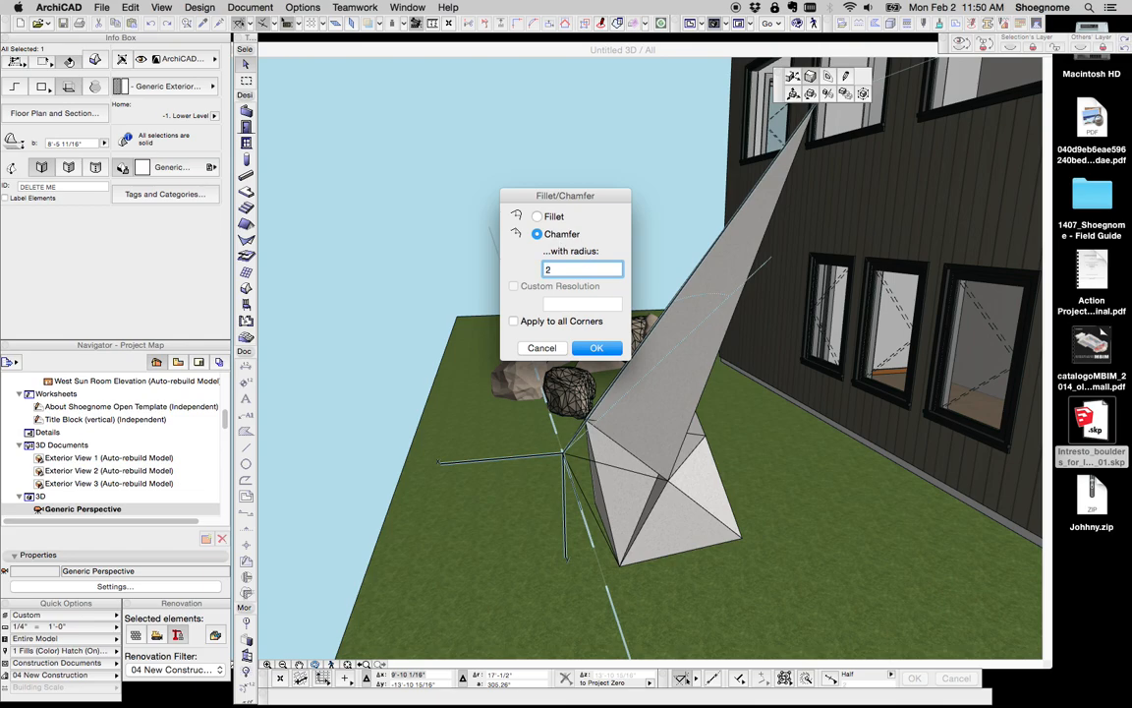
left_click(598, 348)
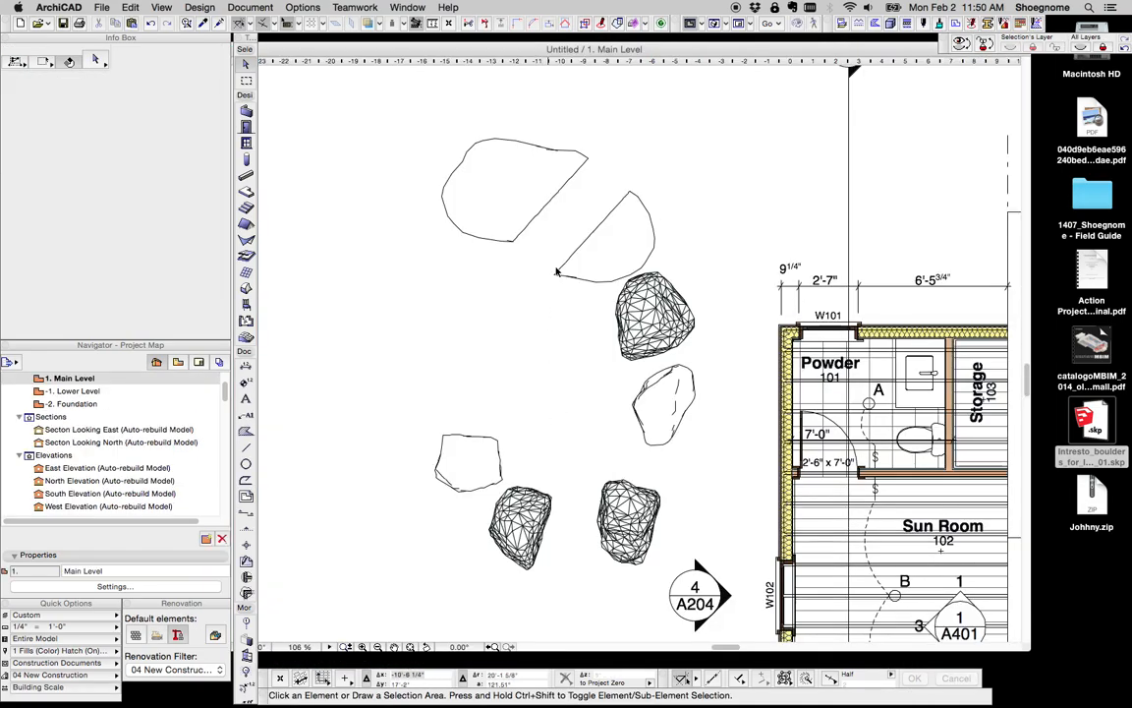
Return from the Main Level plan to the Generic Perspective 3D window.
left_click(570, 527)
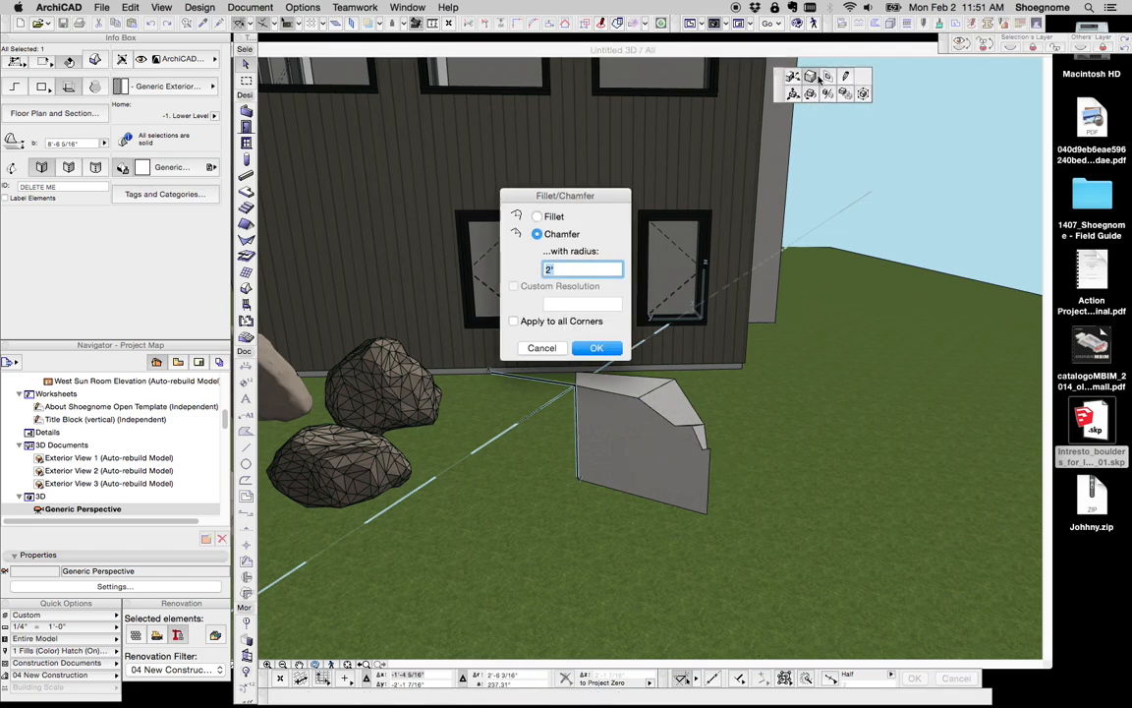
Chamfer the wedge rock, then shrink it with Resize to a small ratio.
left_click(596, 346)
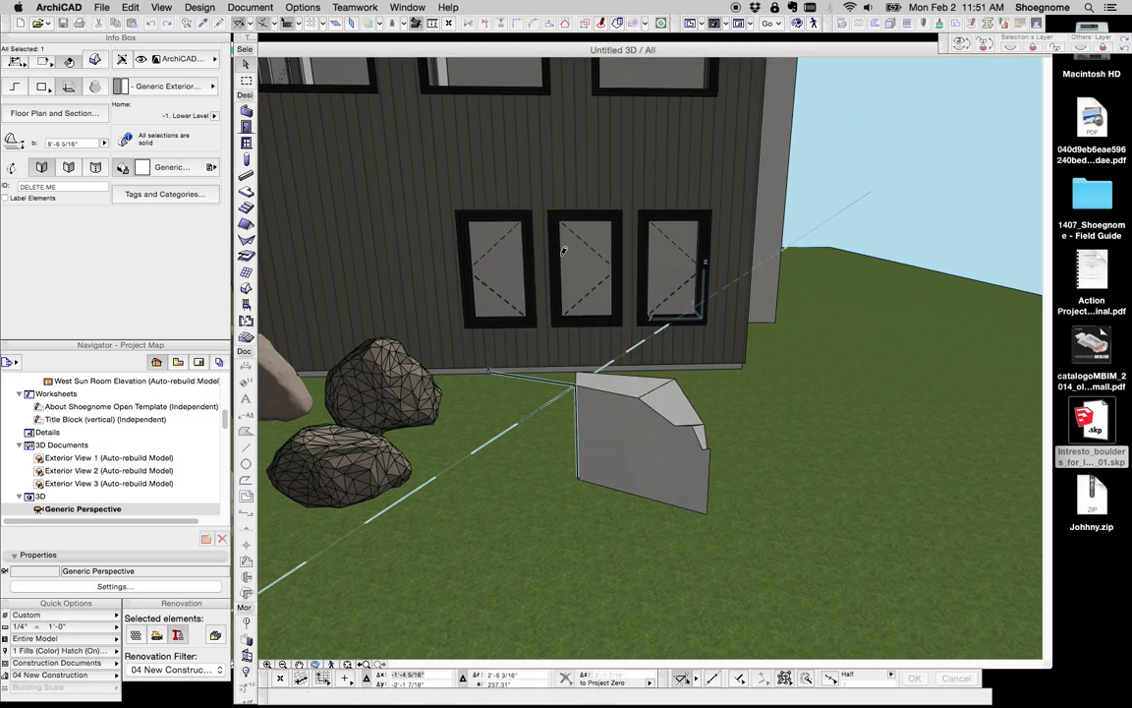
left_click(645, 444)
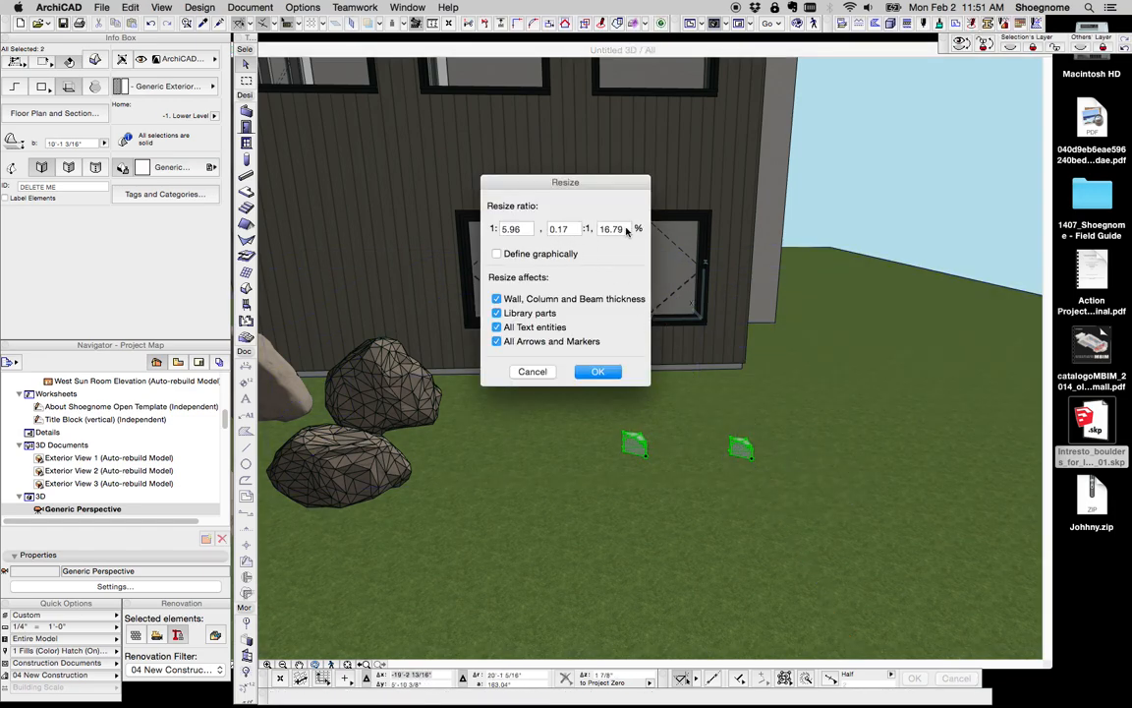
left_click(597, 371)
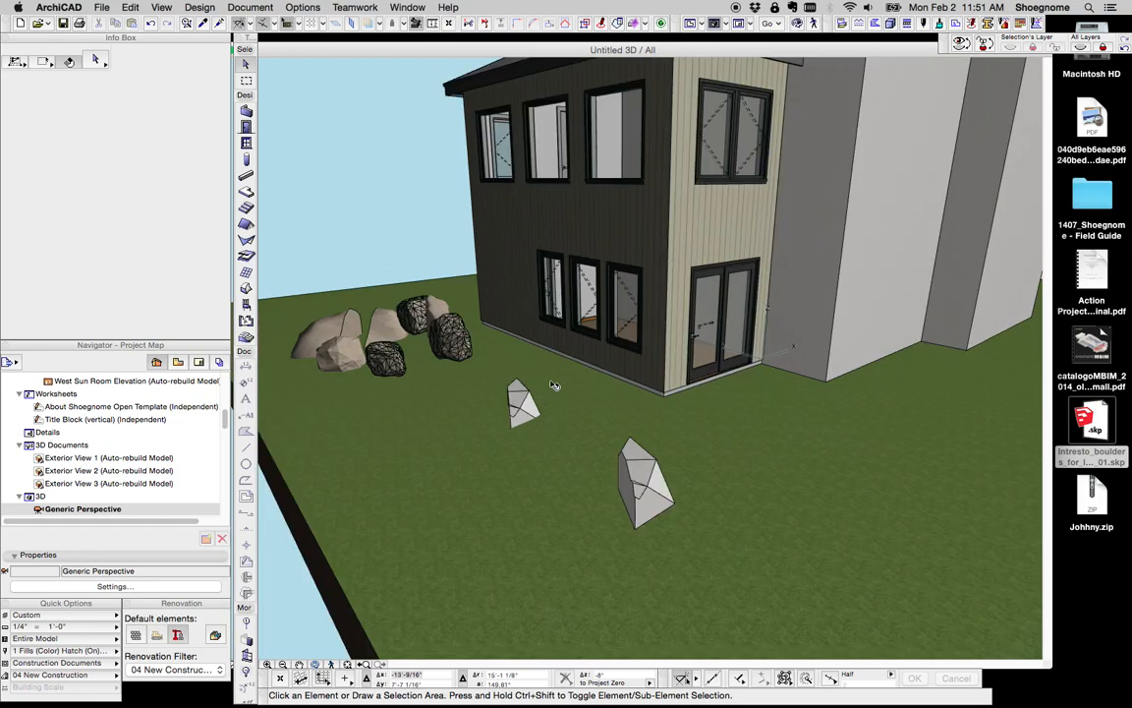
Bring up Layer Settings and locate the Site – Trees layer.
left_click(639, 487)
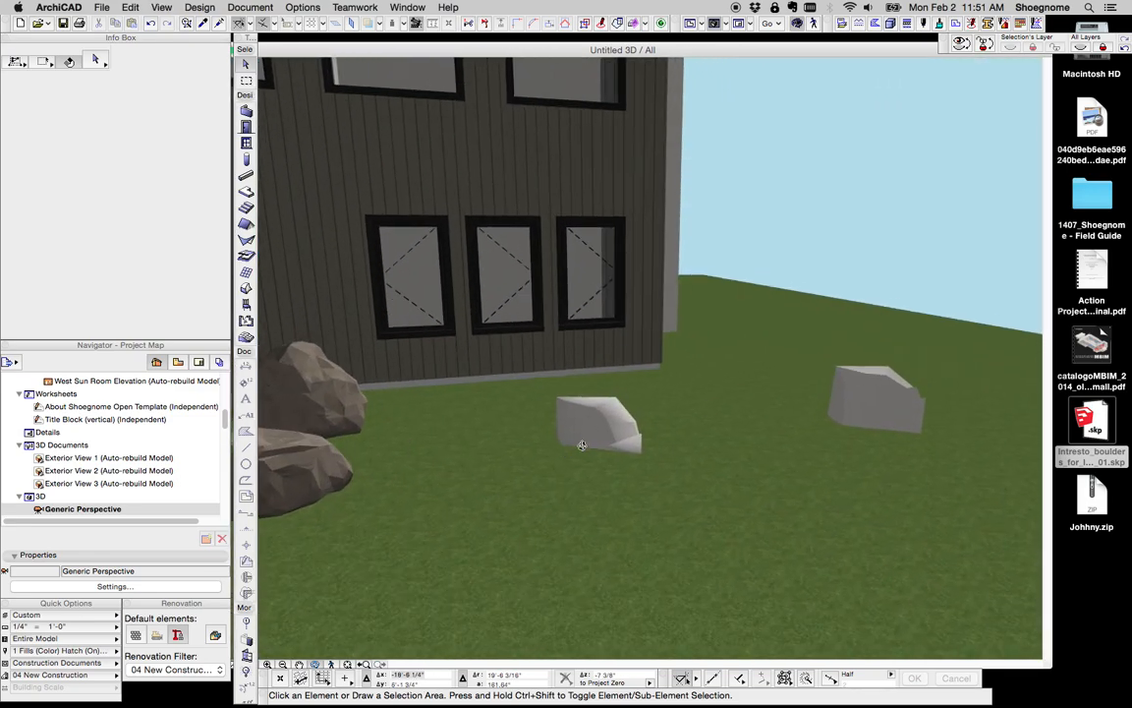
left_click(600, 429)
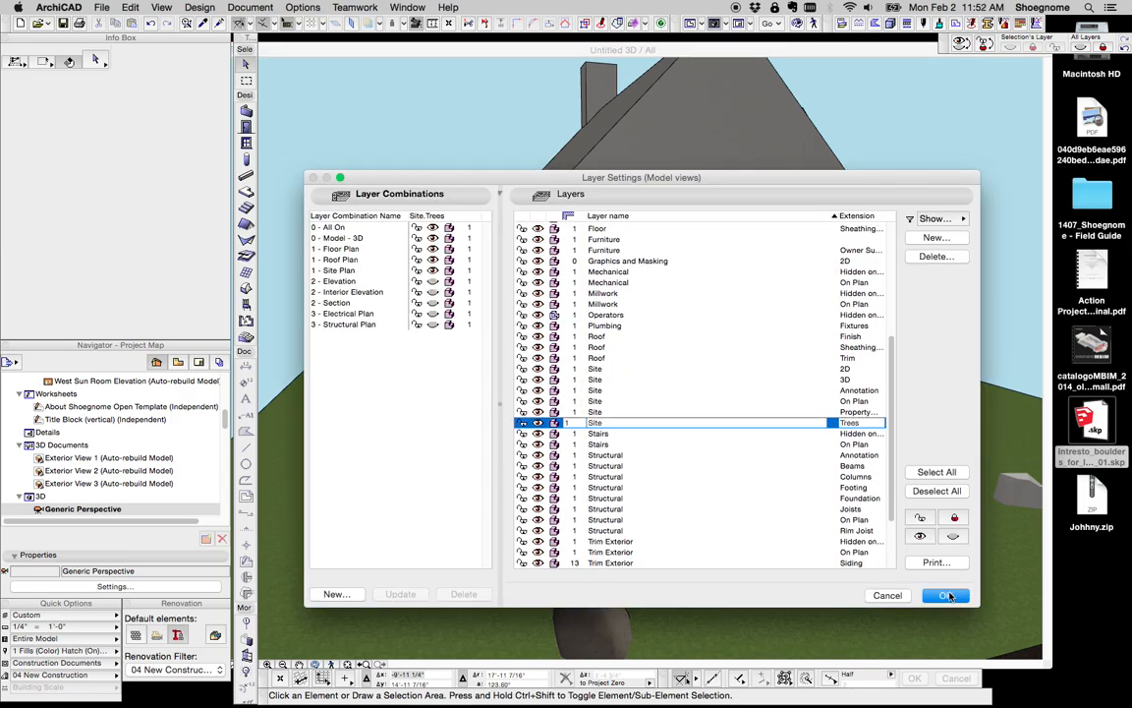
Accept the layer settings and arrange additional small morph rocks before the boulders.
left_click(946, 593)
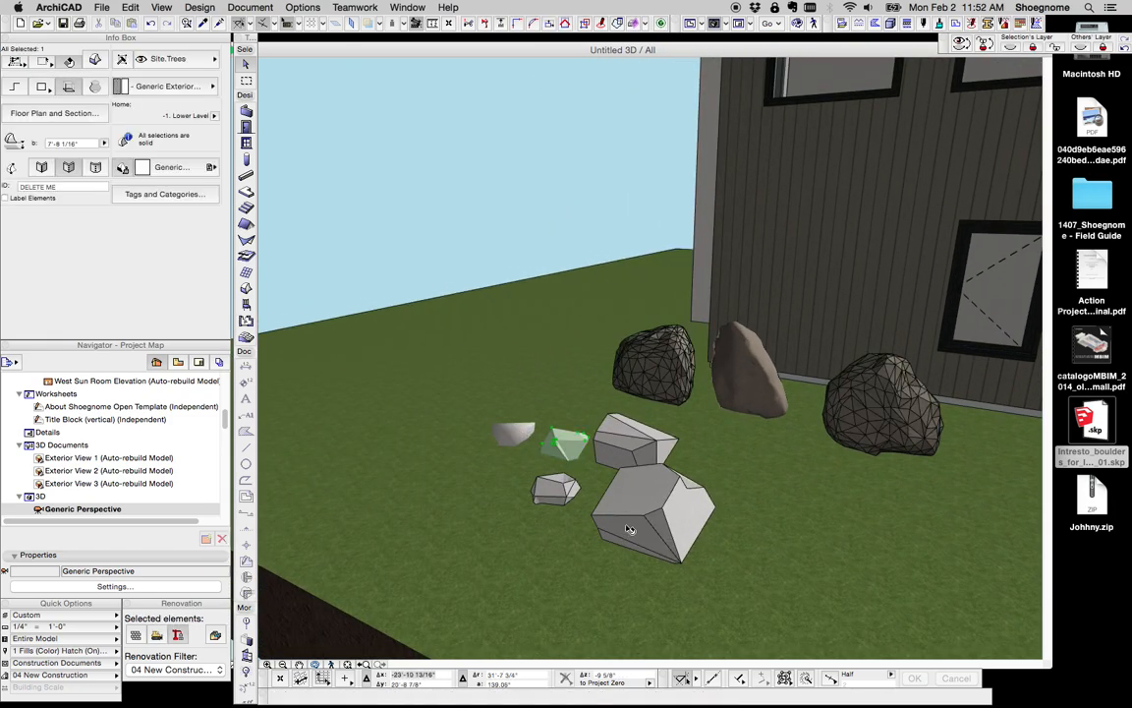
left_click(653, 511)
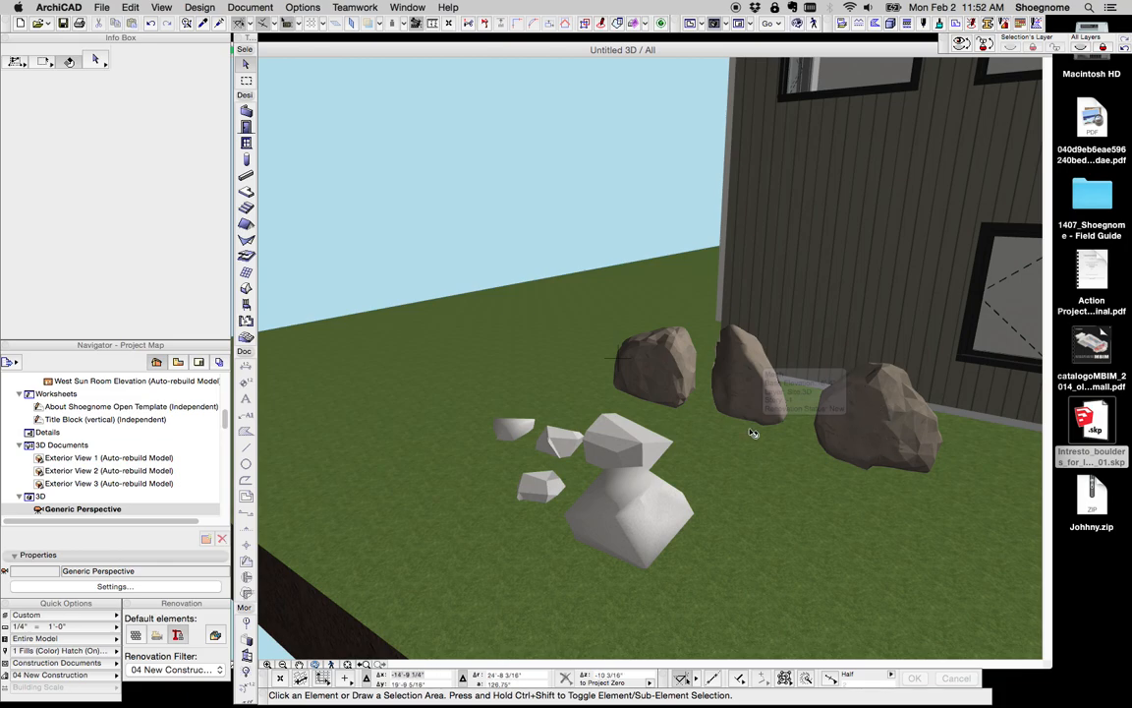
mouse_move(849, 437)
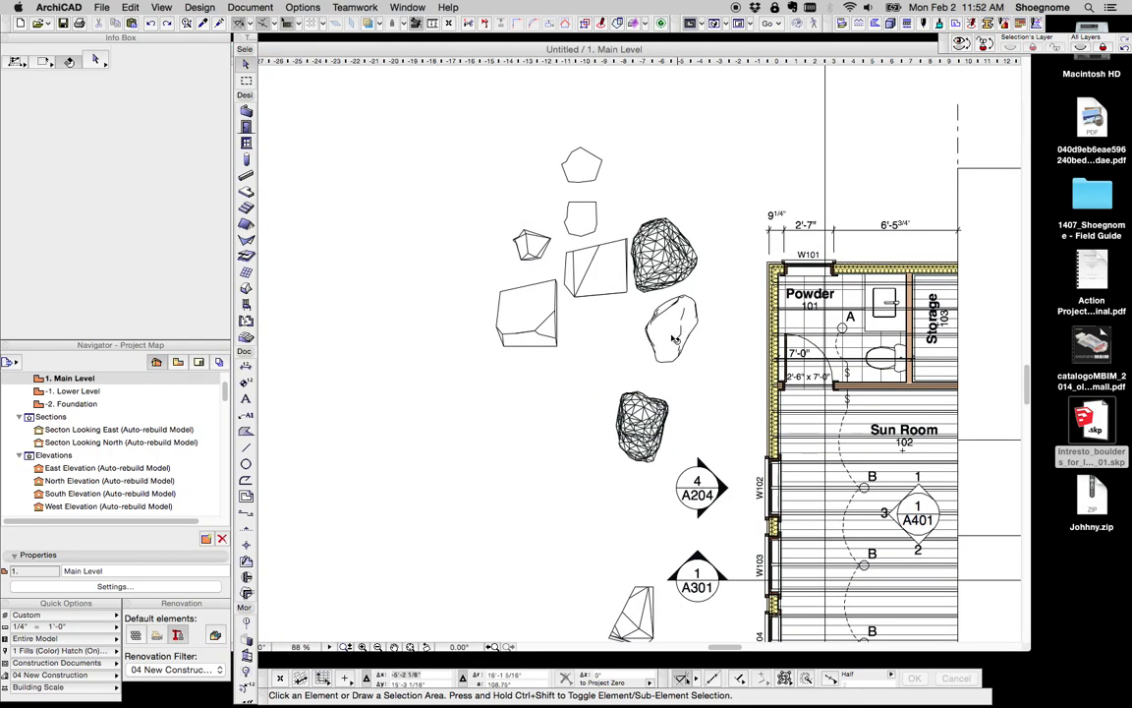
Select a morph boulder in plan, zoom out and select the west elevation marker.
left_click(673, 331)
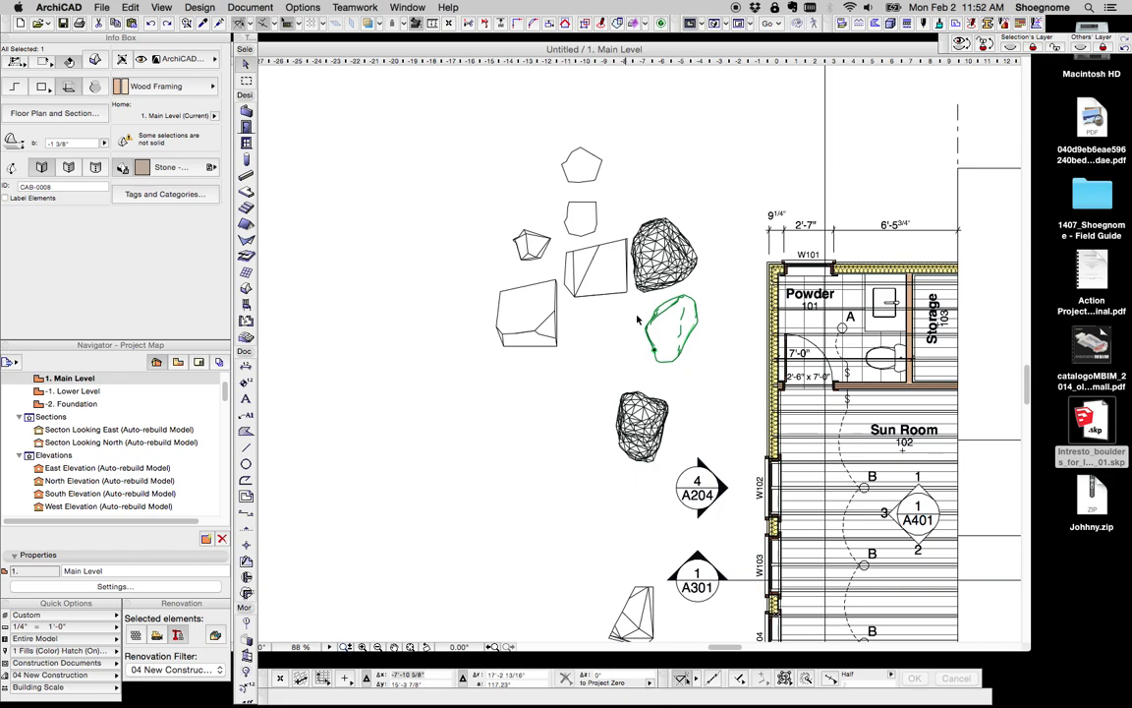
scroll("down", 3)
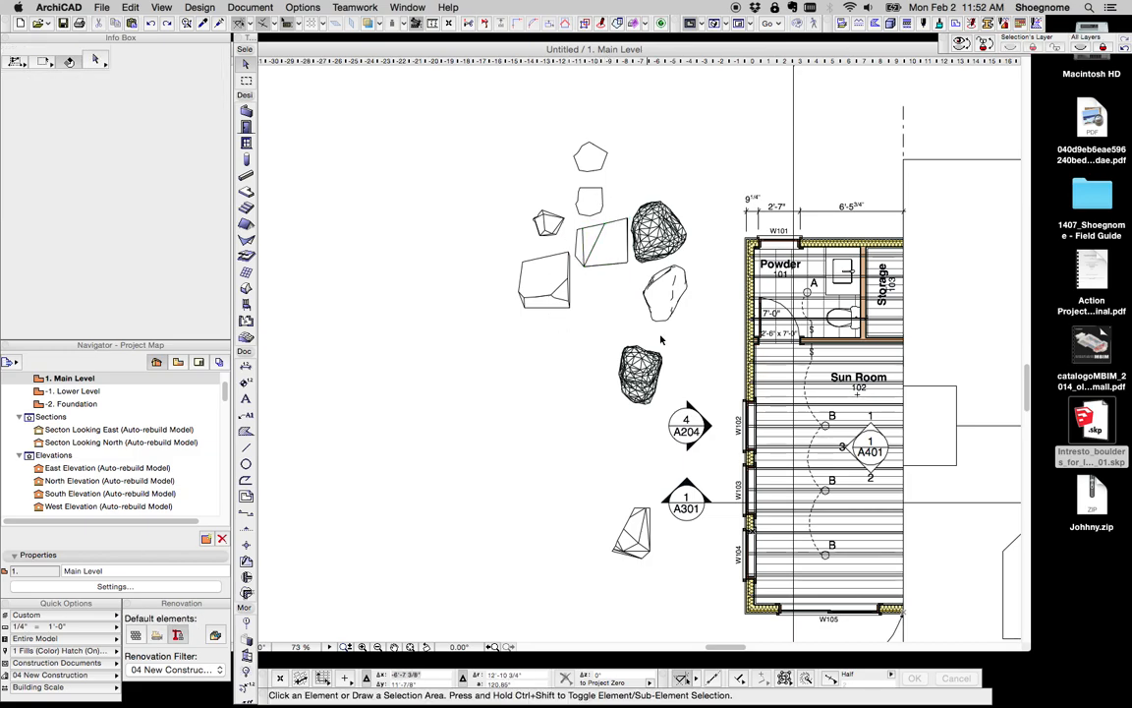
left_click(686, 424)
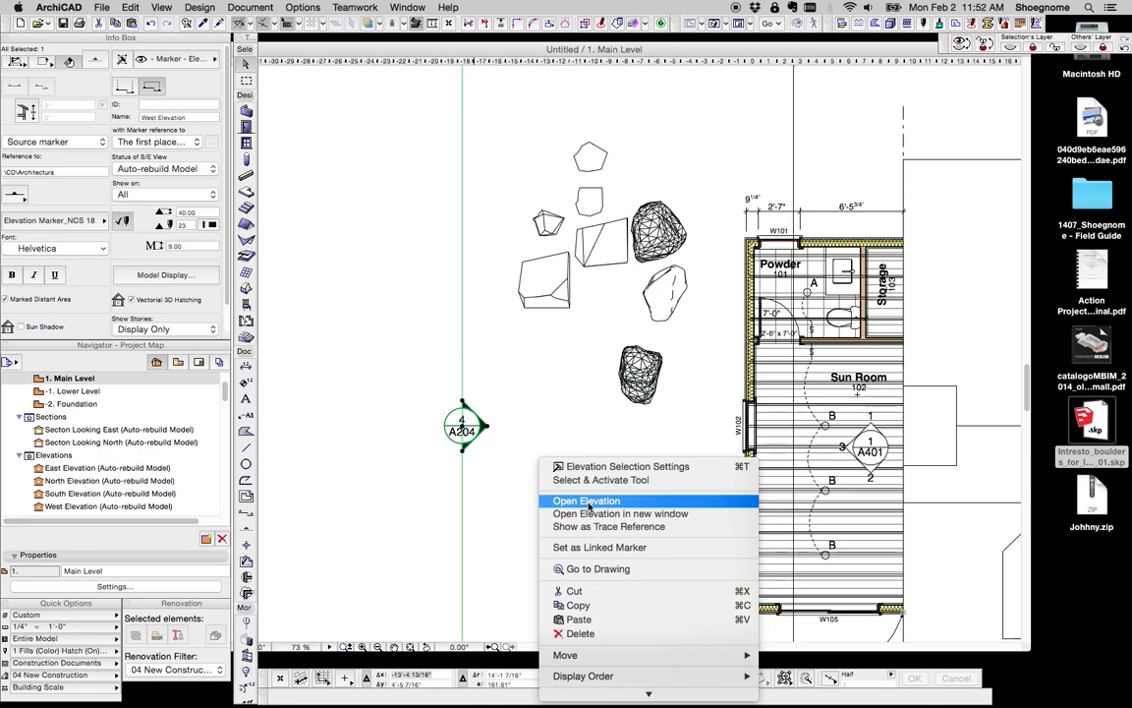
Show the West Elevation and move a small rock beneath the left boulder.
left_click(586, 501)
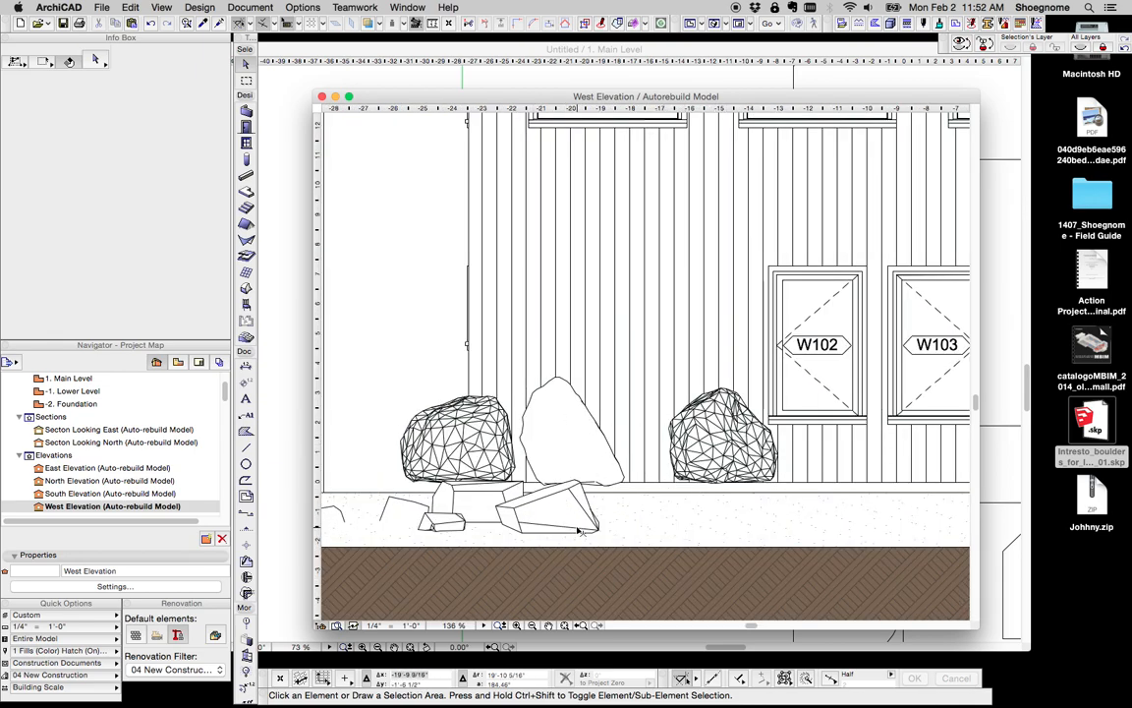
left_click(547, 511)
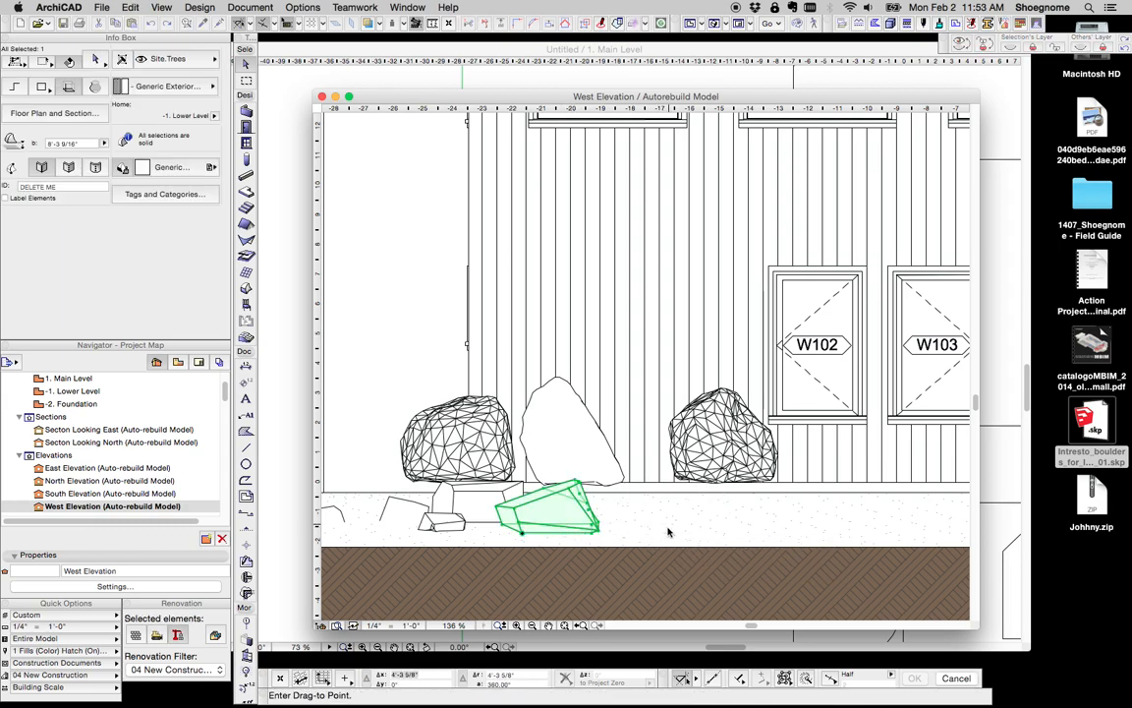
left_click_drag(547, 511, 472, 507)
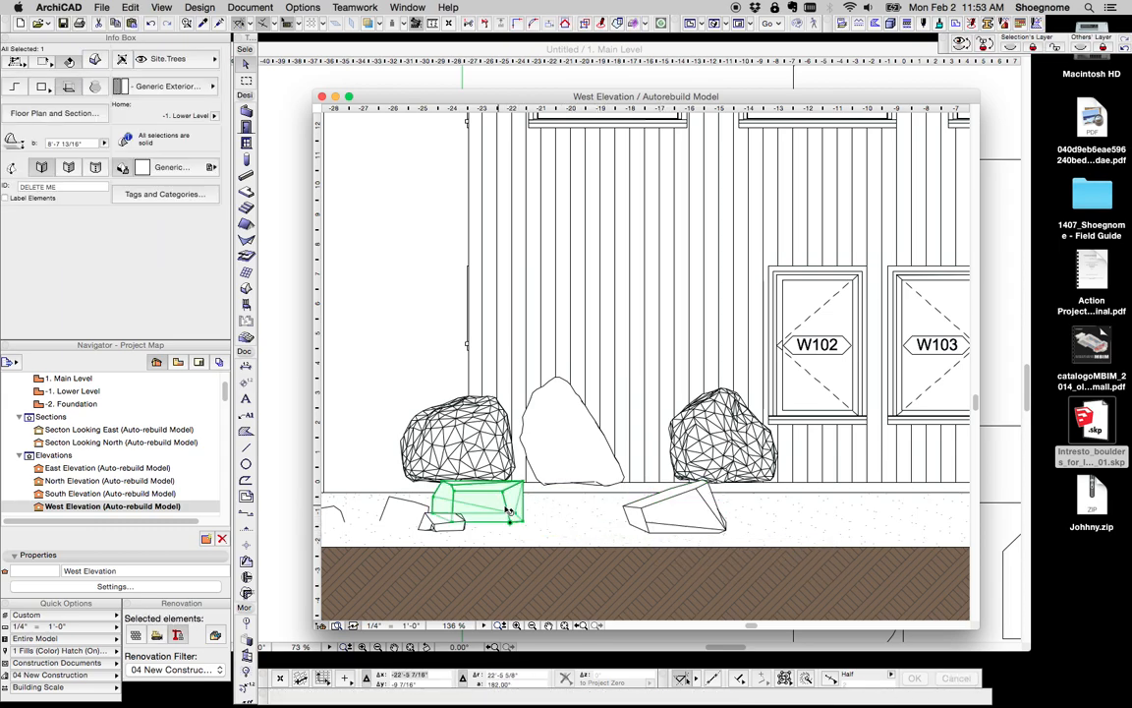
left_click(403, 335)
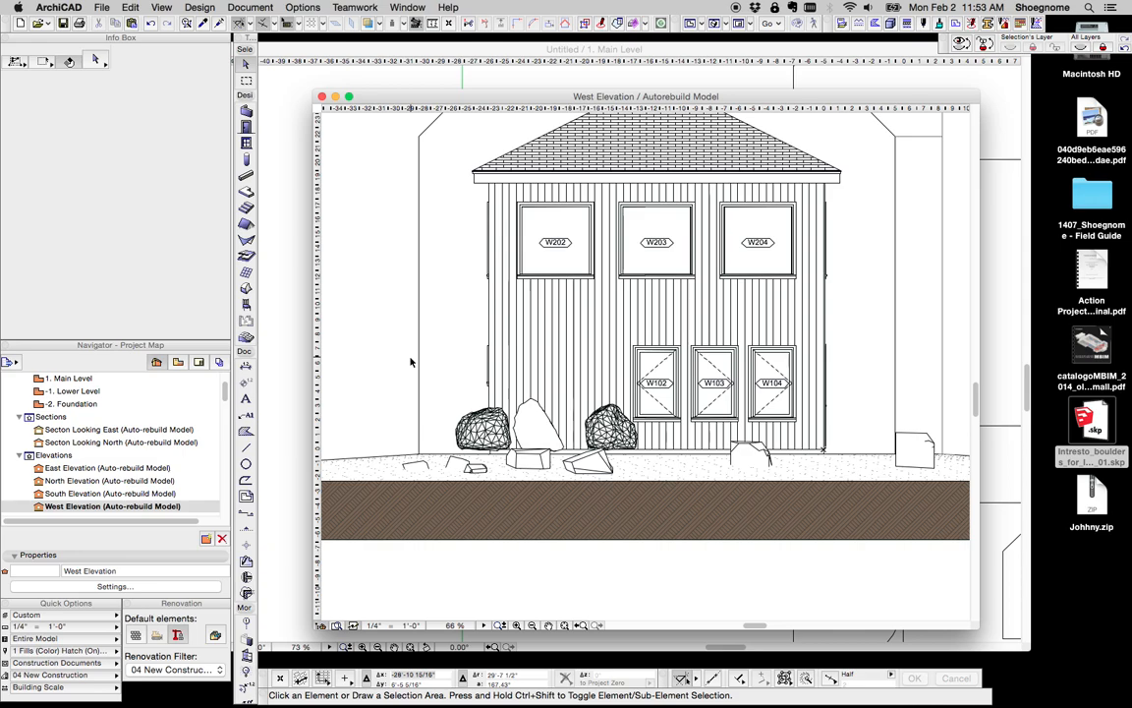
mouse_move(413, 358)
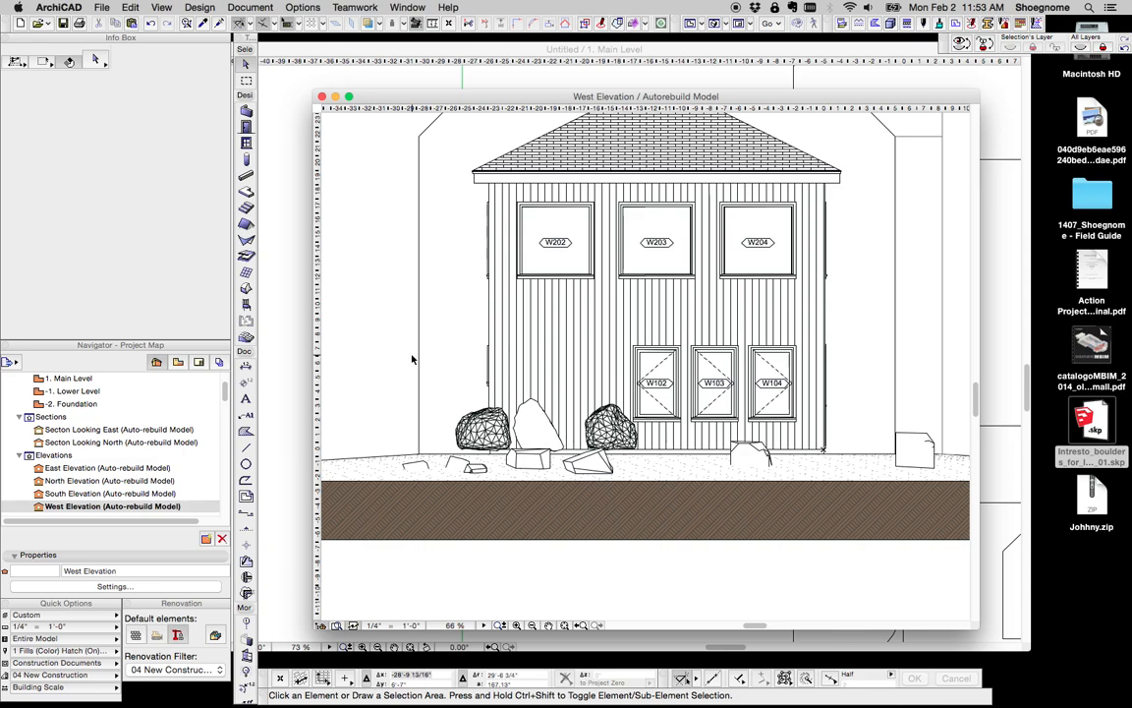
mouse_move(413, 358)
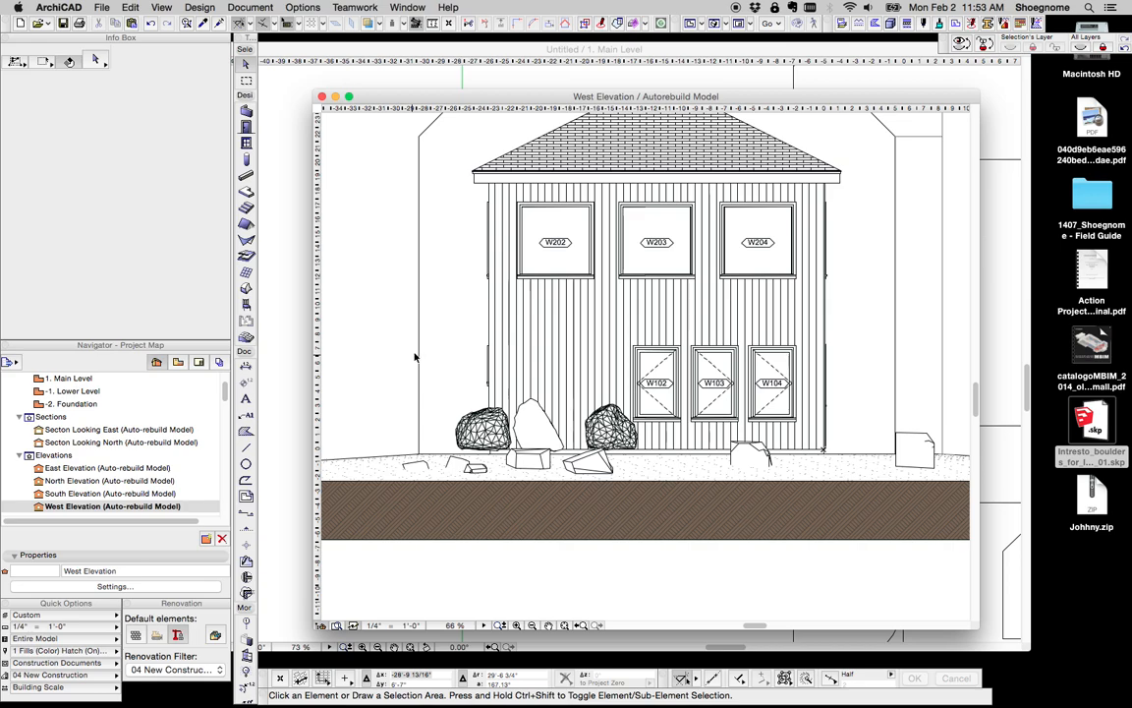